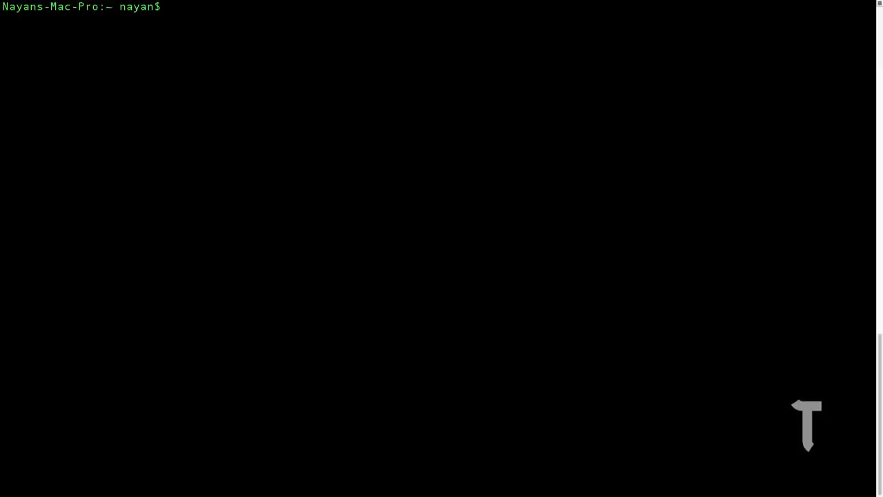
text(ssh)
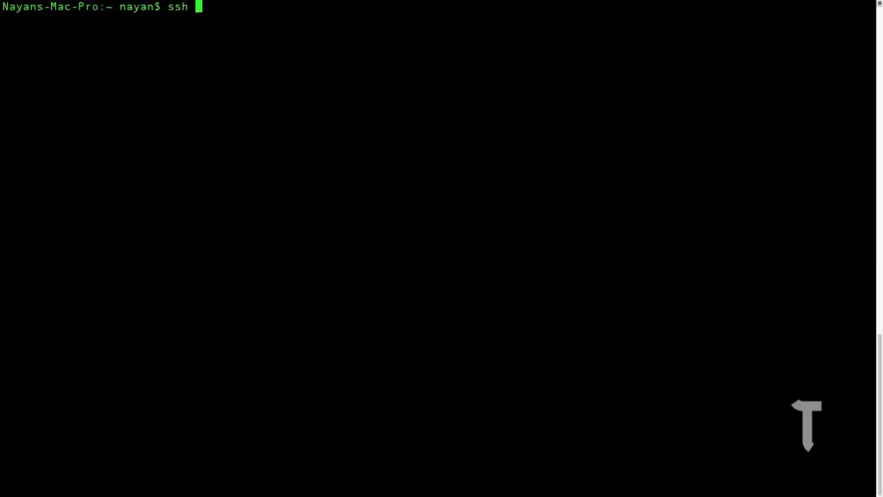
text(pi@192)
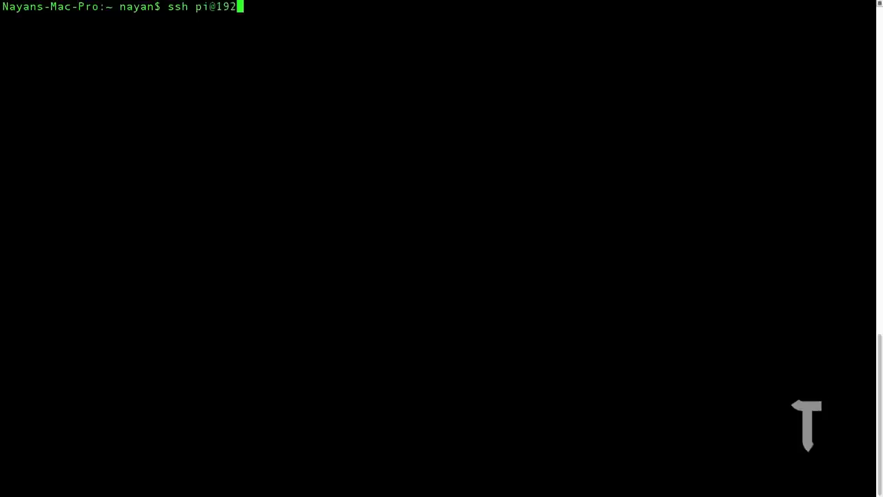
text(.168.2.1)
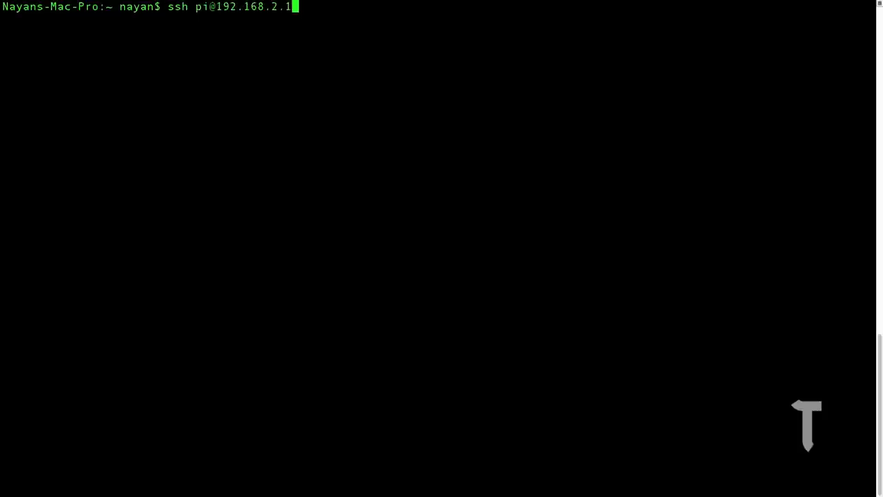
key(Return)
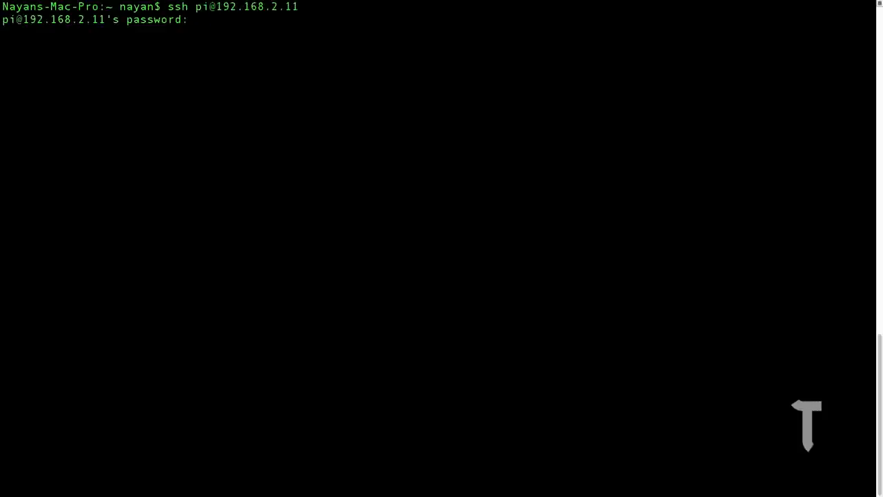
key(Return)
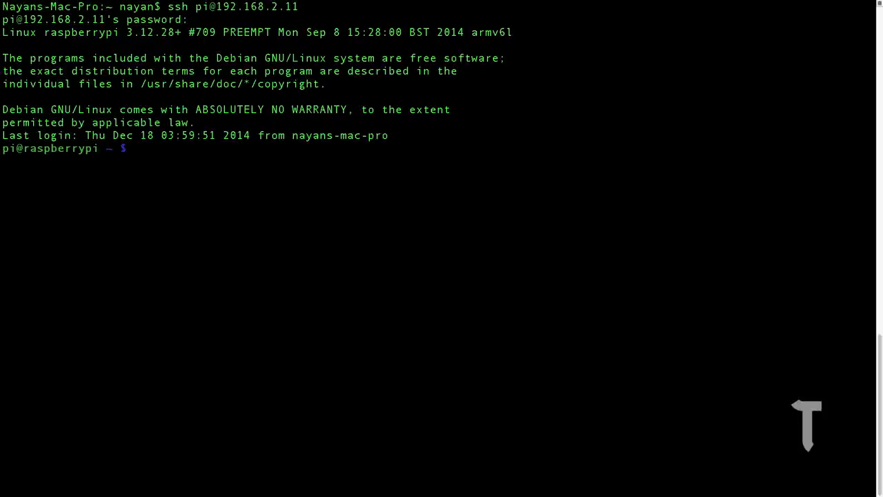
Step: Refresh the Pi's package lists with sudo apt-get update
text(sudo ap)
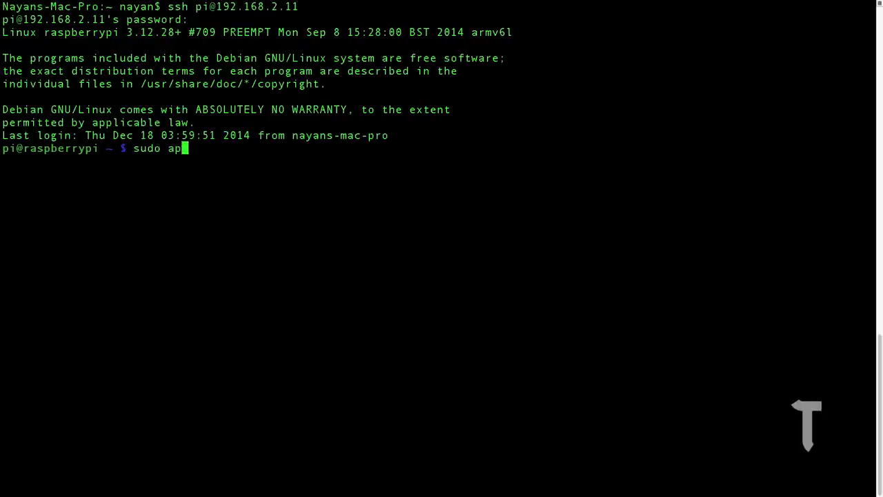
text(t-get)
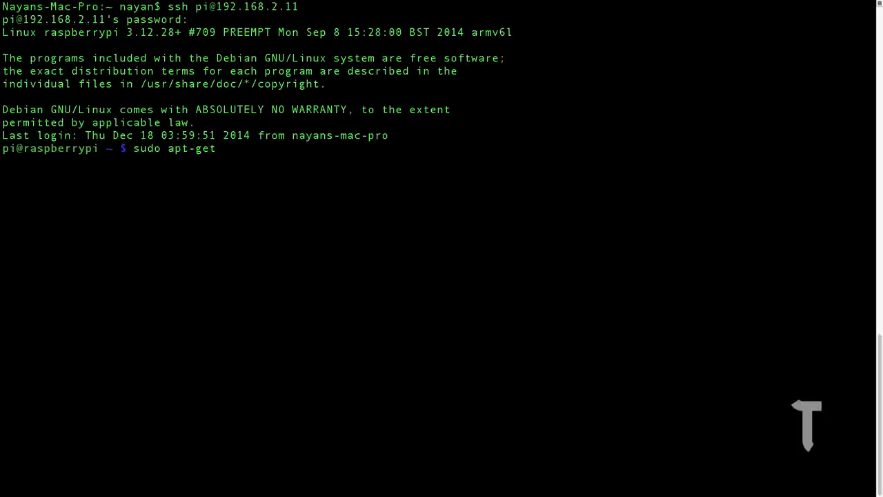
text(update)
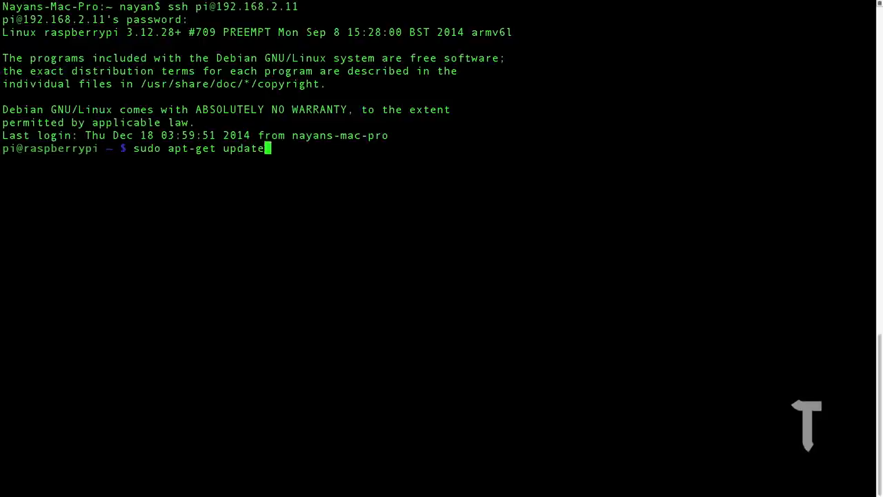
key(Return)
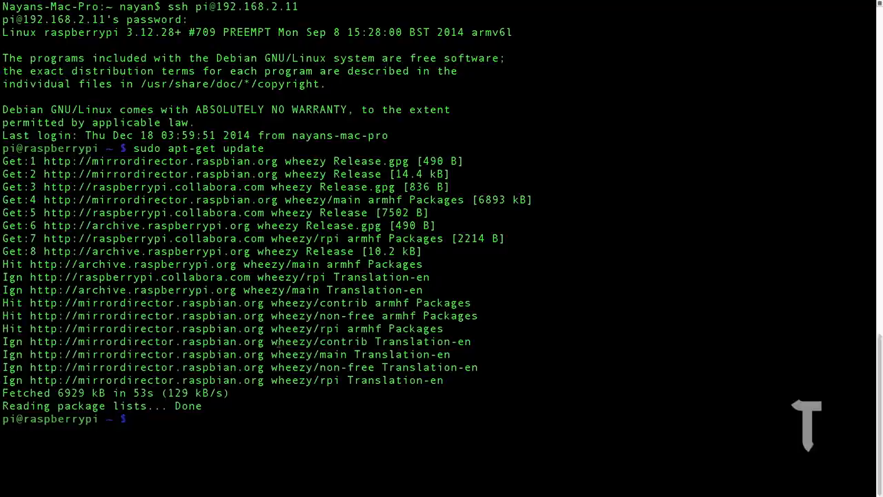
Step: Upgrade the installed packages with sudo apt-get upgrade, confirming with Y
text(sudo apt)
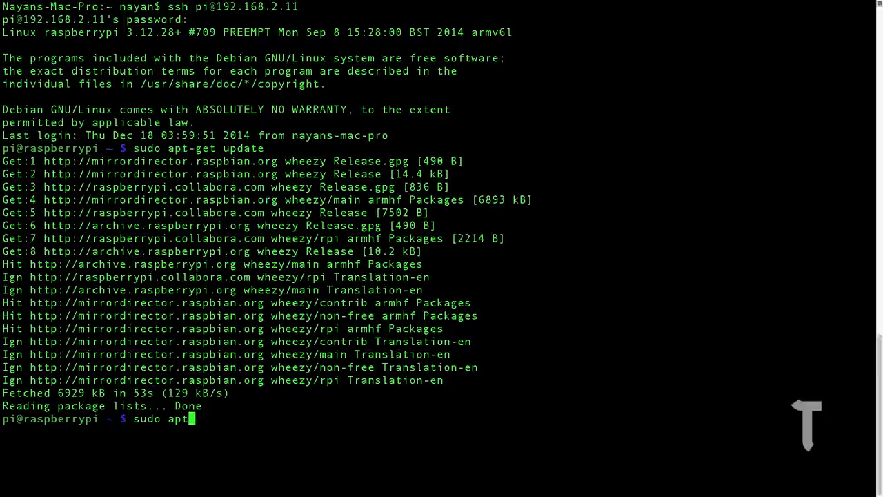
text(-get upgea)
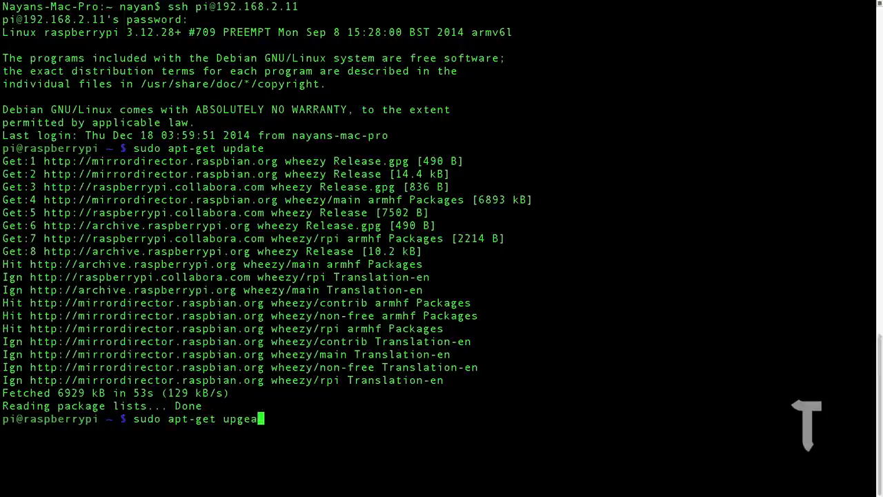
text(rde)
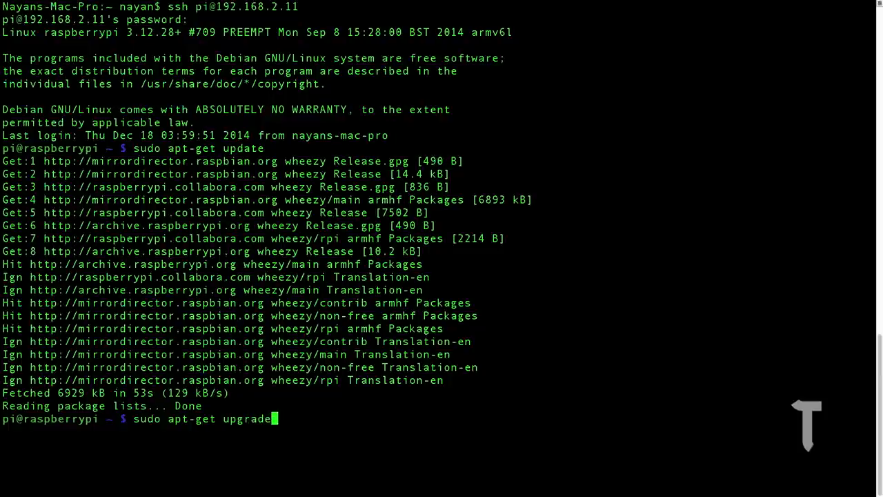
key(Return)
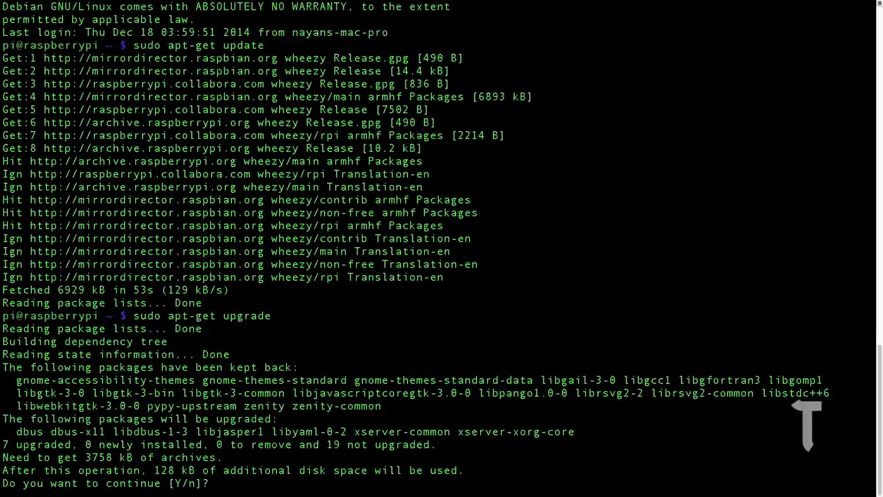
text(Y)
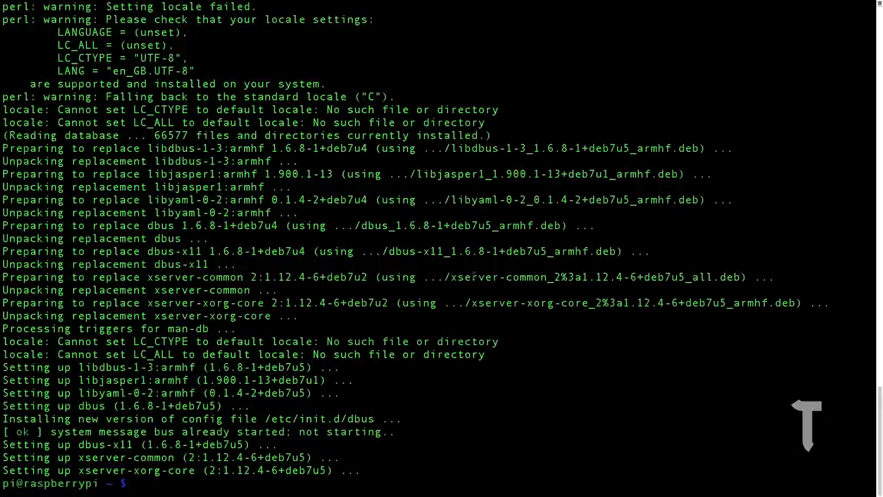
Step: Install the samba package with sudo apt-get install, confirming with Y
text(sudo)
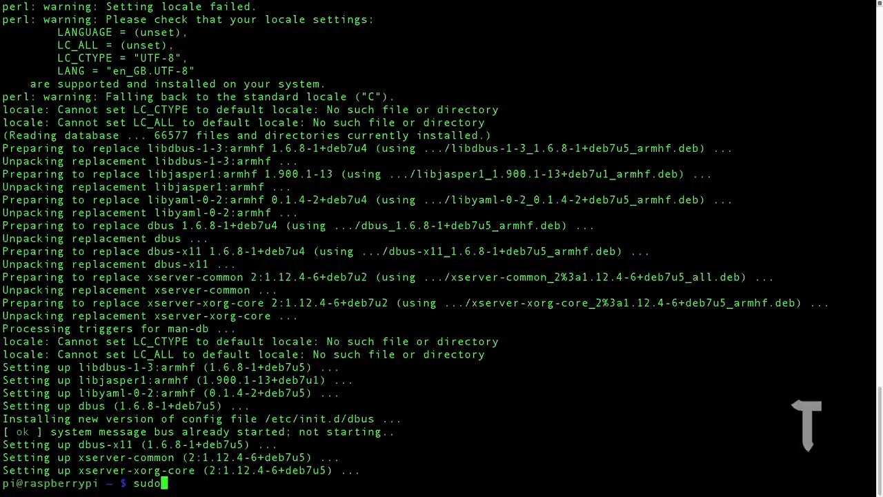
text(a)
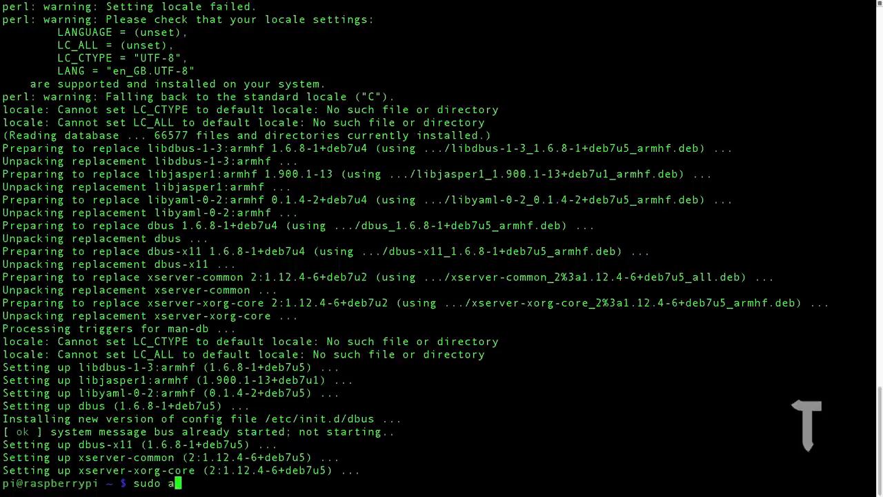
text(pt-get)
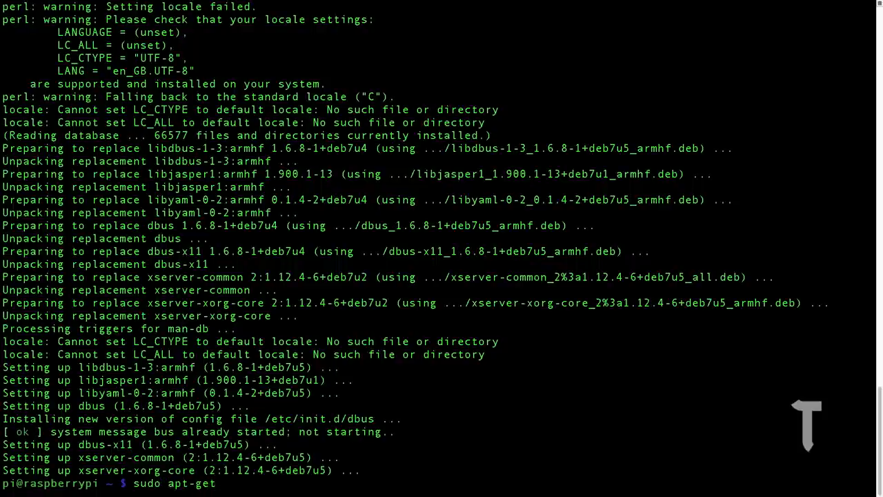
text(install sa)
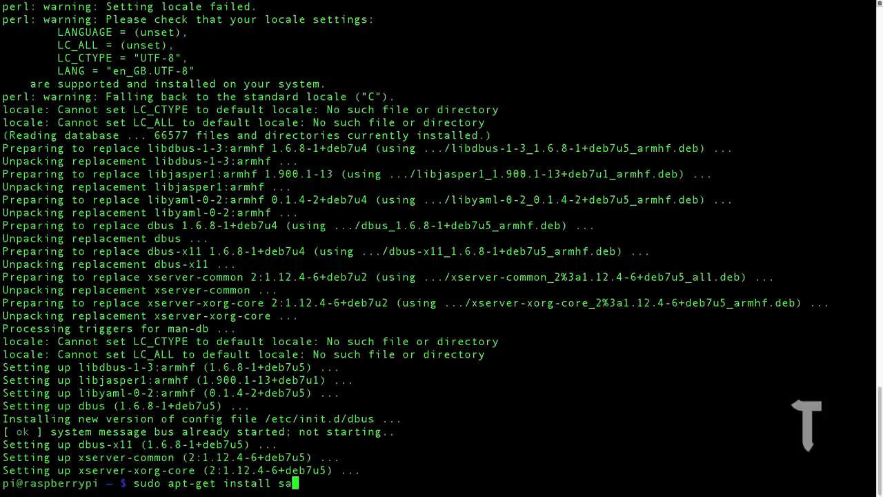
key(Return)
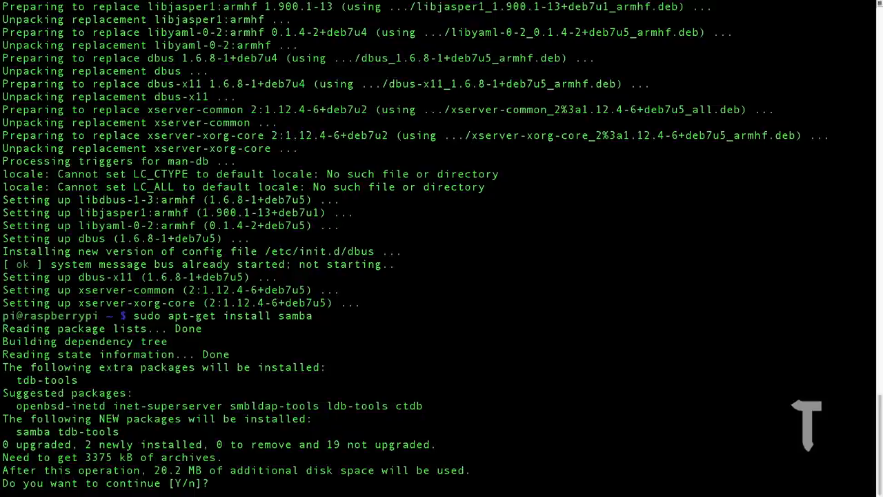
text(Y)
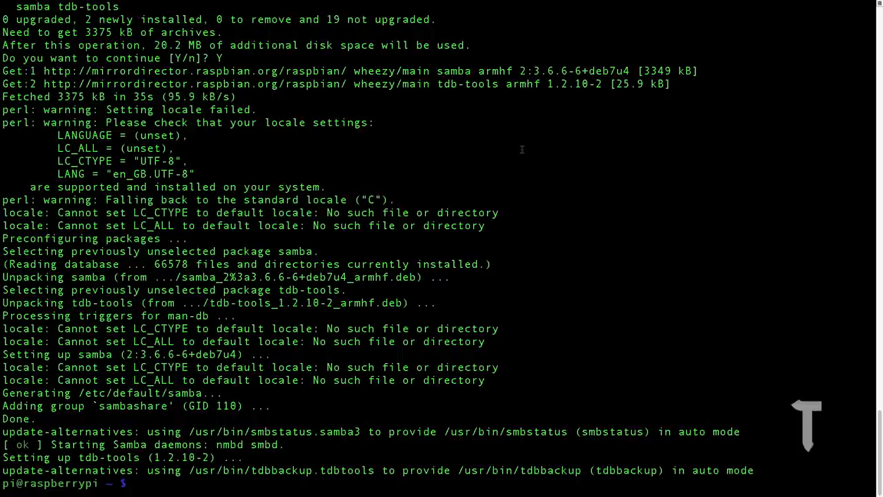
Step: Install CUPS and its extra packages with sudo apt-get install cups
text(sudo)
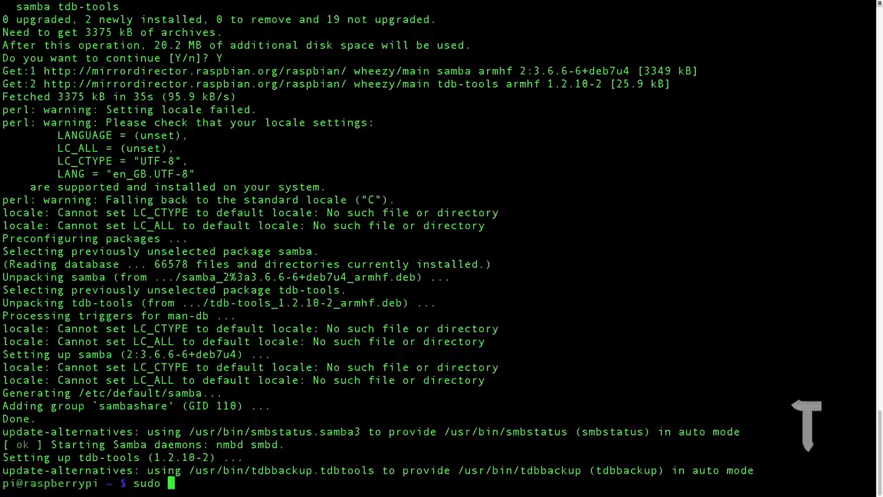
text(apt-get in)
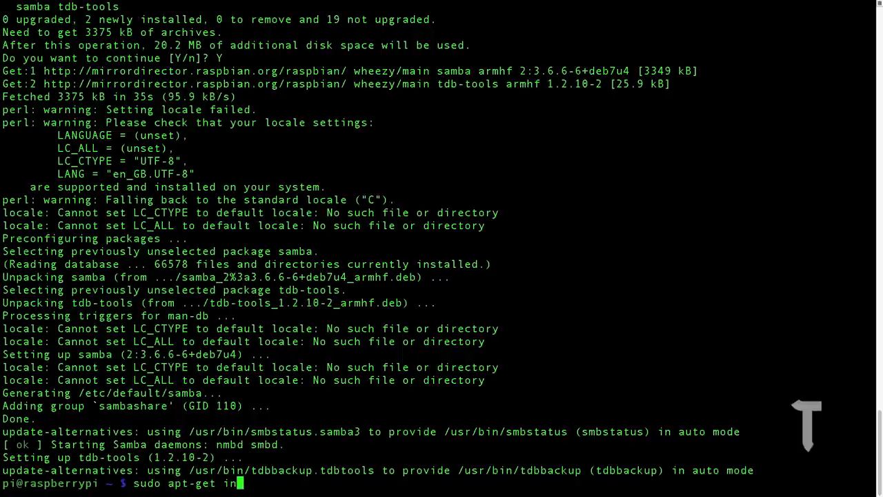
text(stall cups)
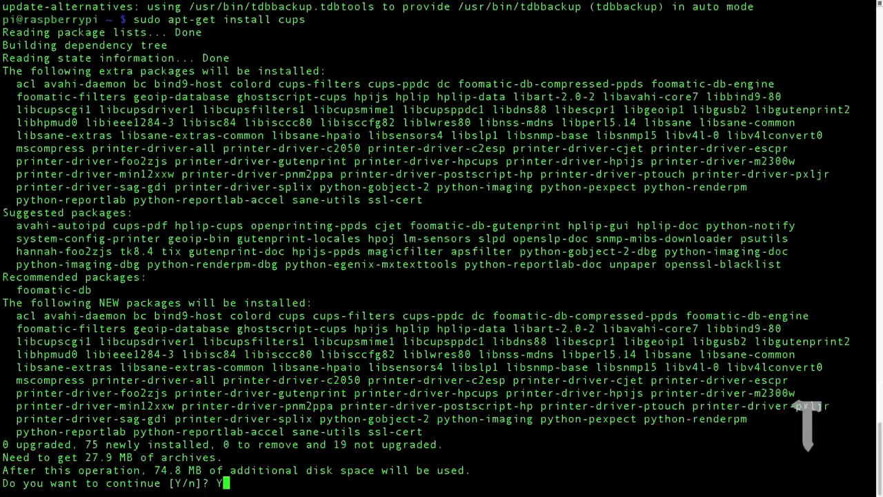
key(Return)
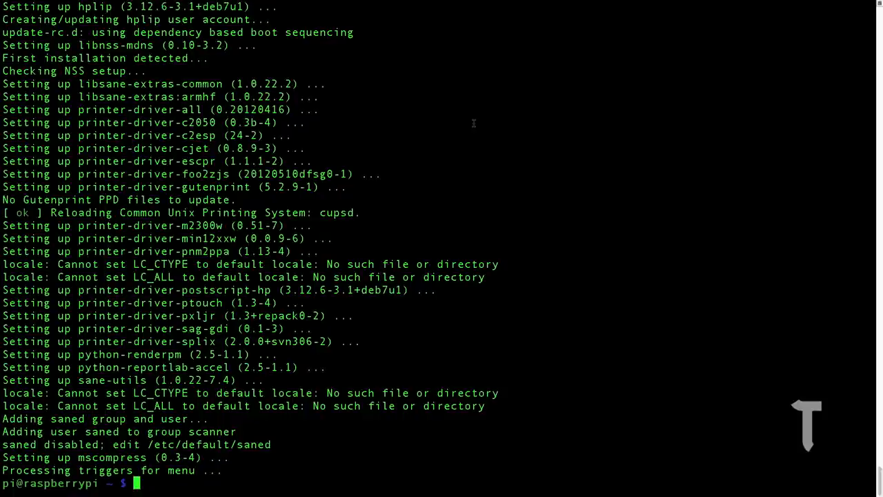
Step: Add the user to the lpadmin group using sudo usermod -a -G lpadmin
text(sudo)
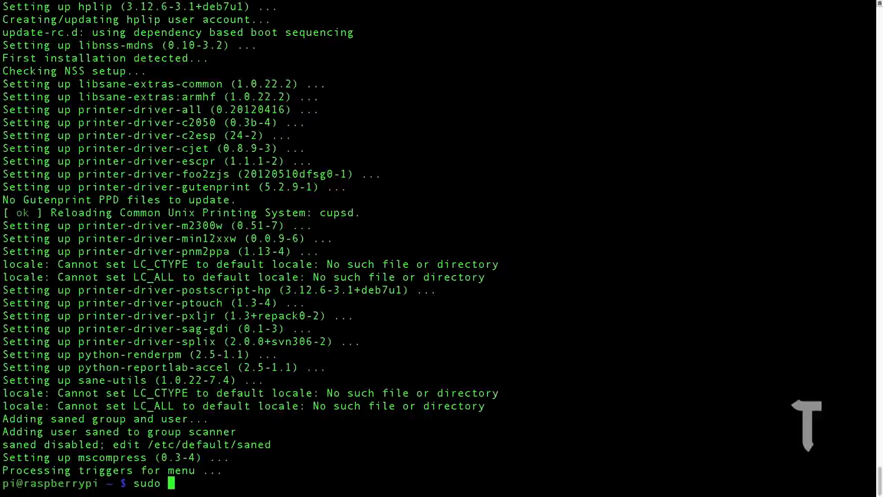
text(usermod)
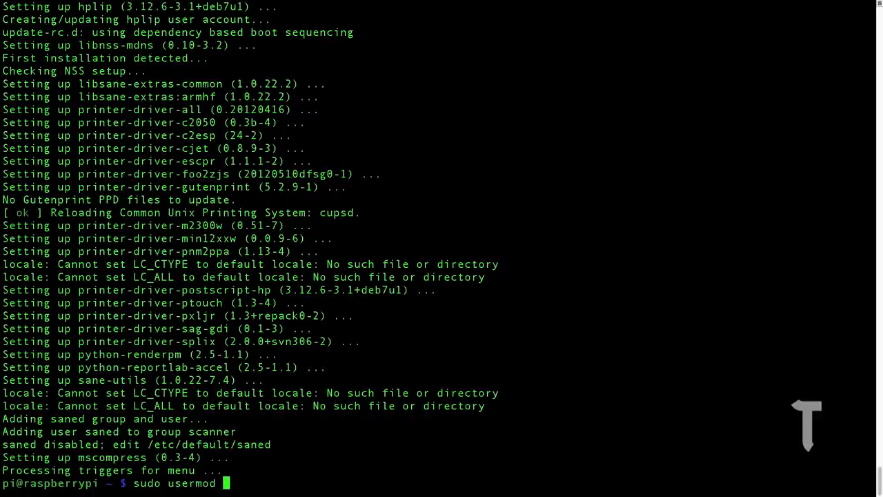
text(-a -G)
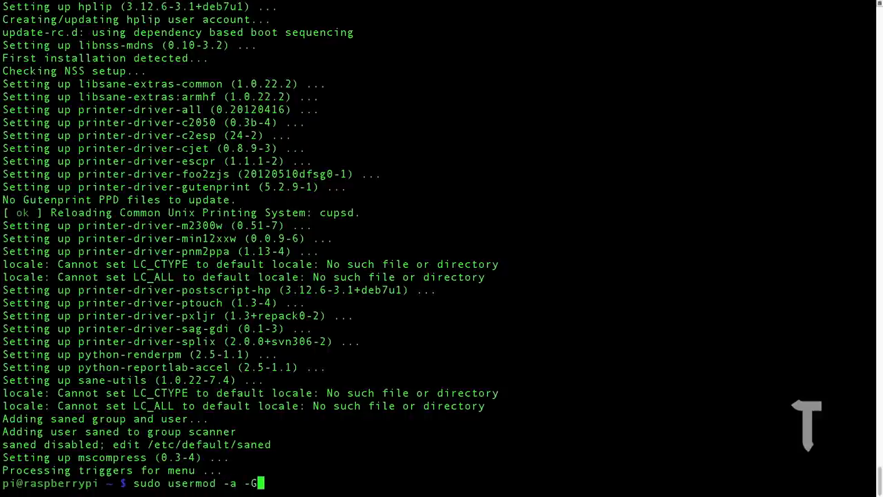
text(lp)
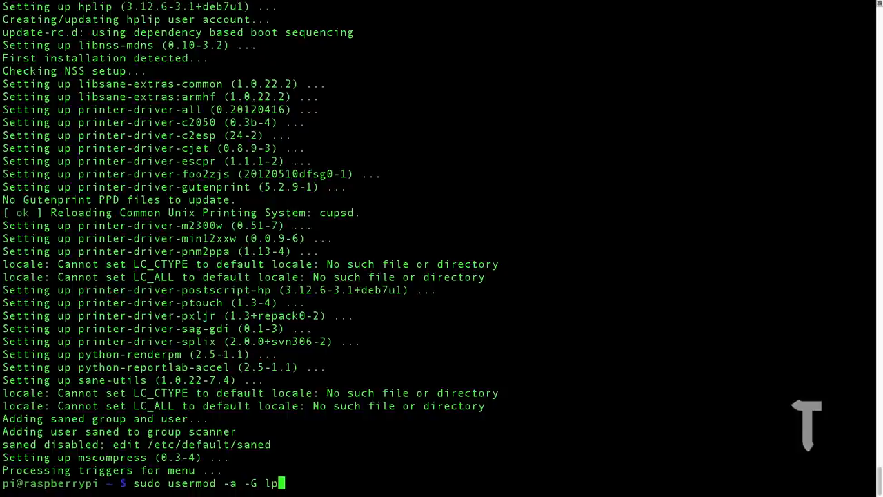
text(admin pu)
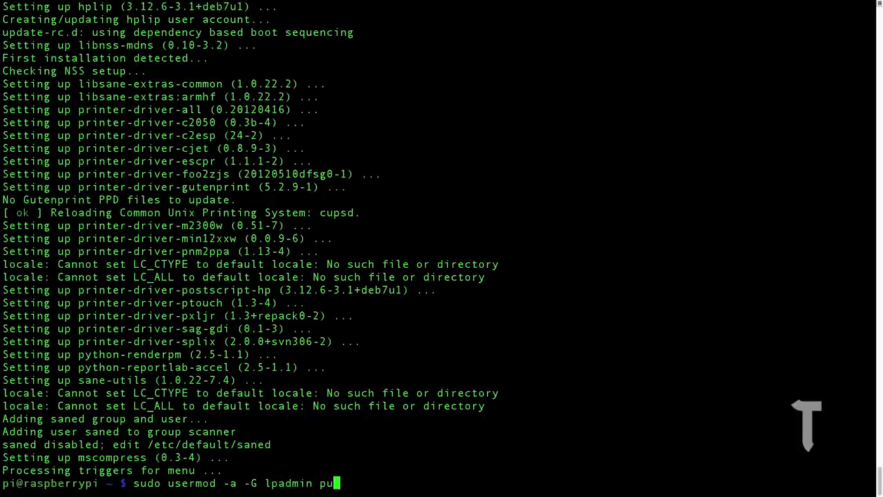
key(Return)
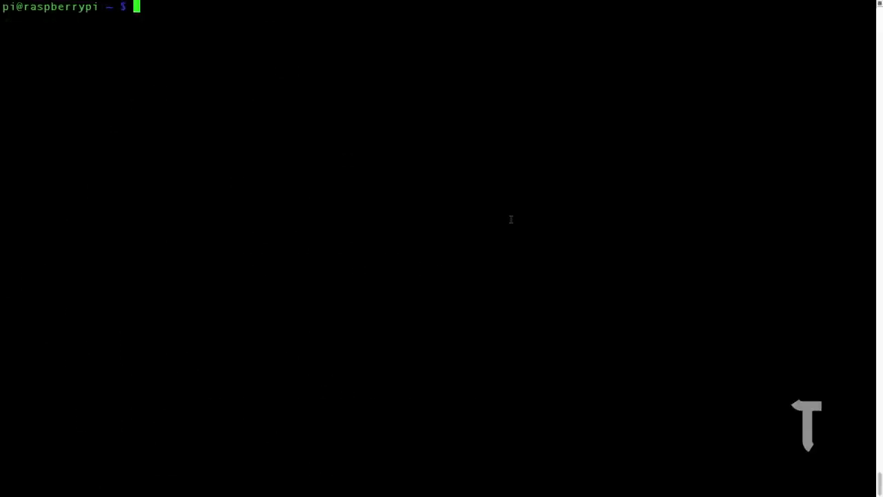
Step: List the USB devices connected to the Pi with lsusb
text(lsu)
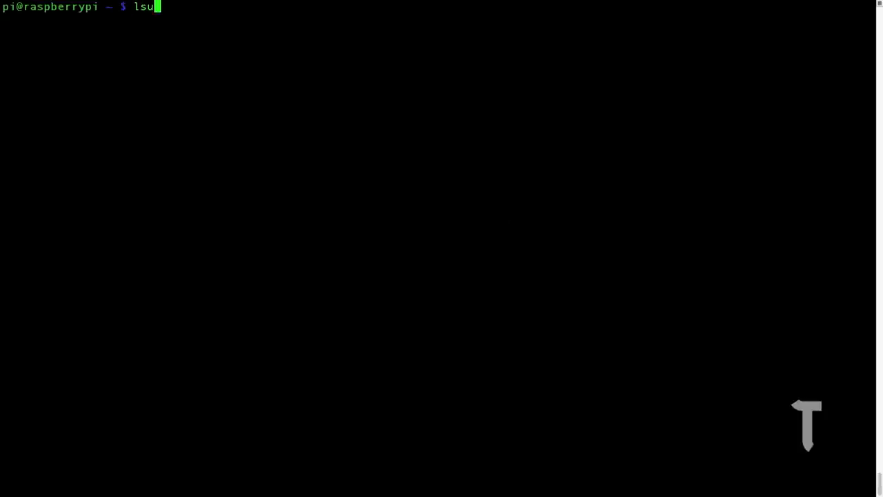
key(Return)
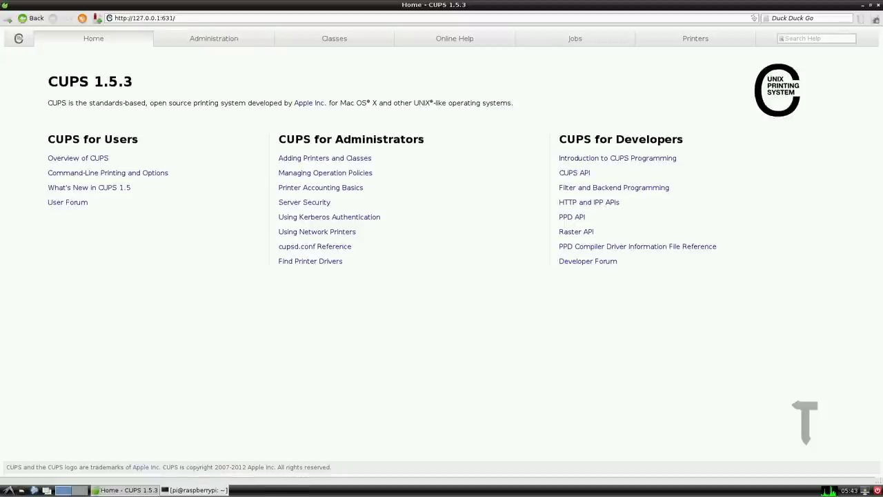
Step: Open the CUPS Administration page and expand its advanced server settings
click(213, 38)
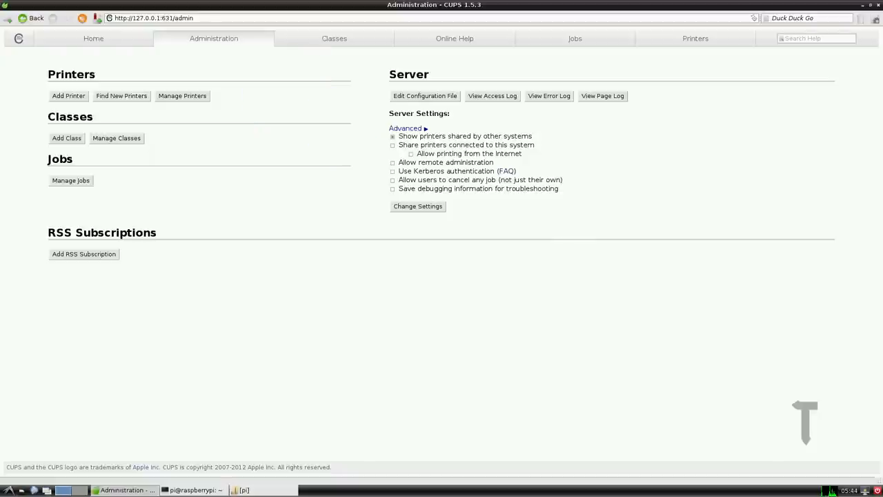
click(405, 128)
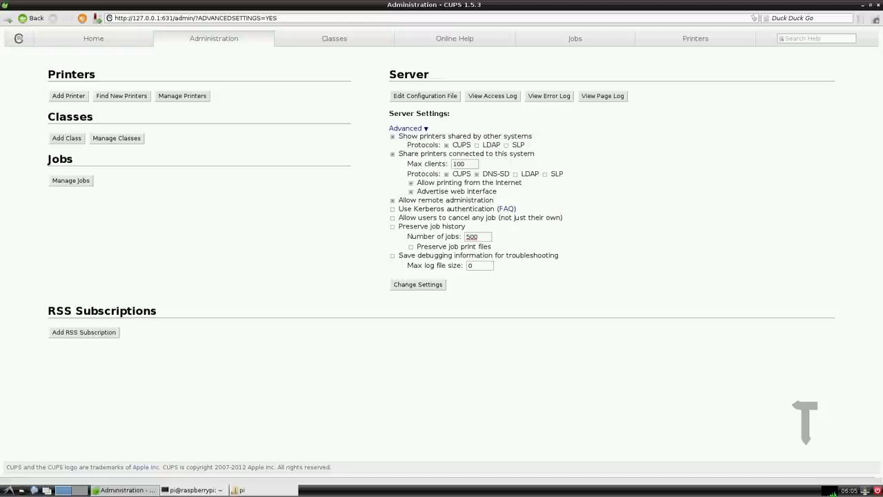
Step: Apply the sharing and remote administration settings and return to the Administration page
click(418, 284)
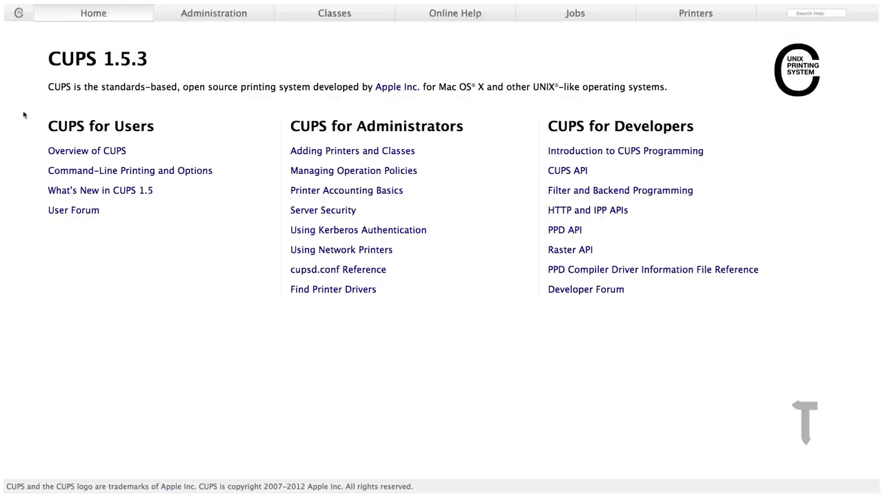
click(213, 12)
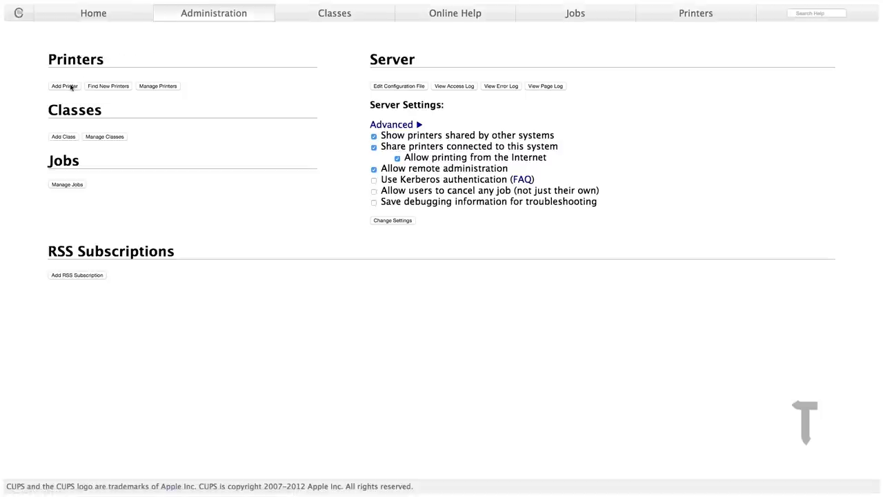
Step: Choose Add Printer to list the printers available to add
click(63, 86)
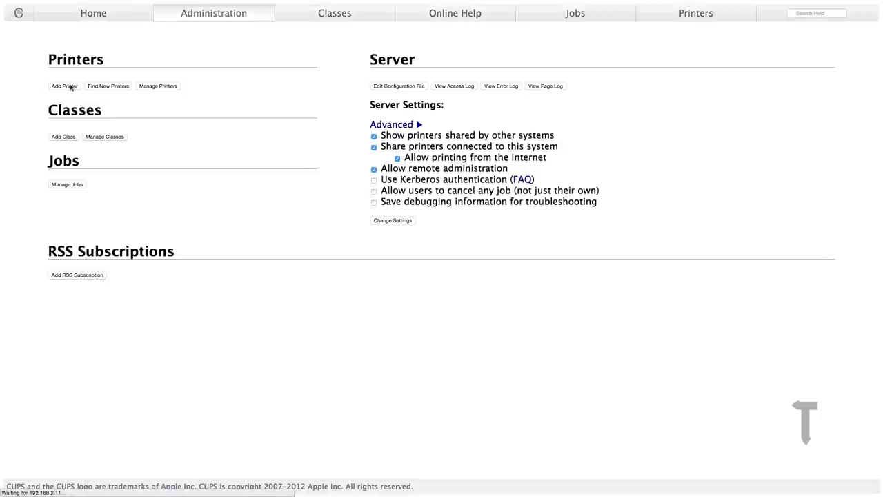
mouse_move(118, 57)
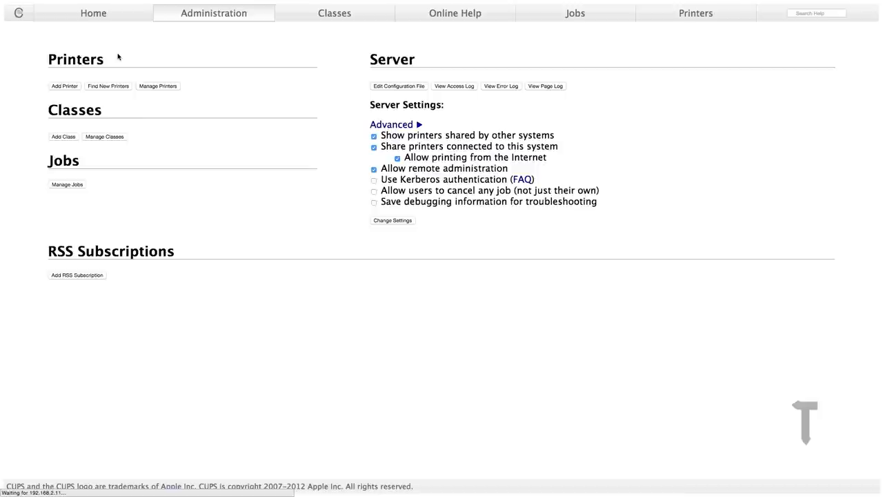
click(65, 85)
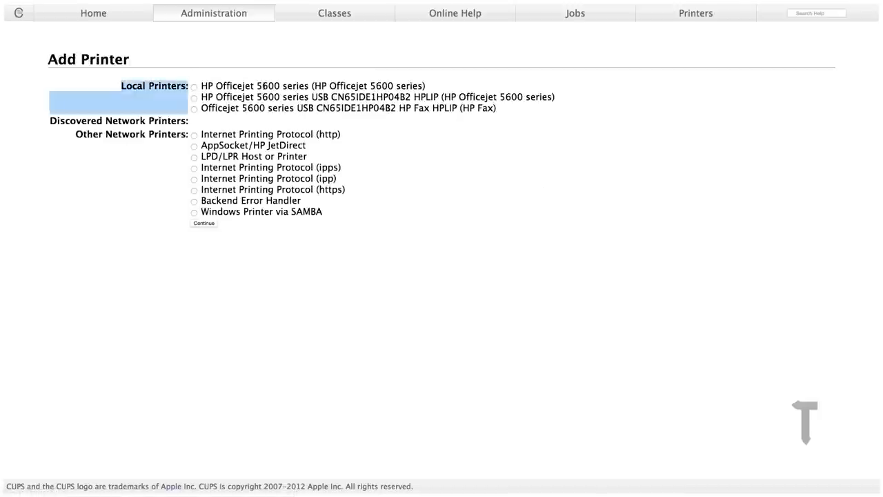
Step: Select the local HP Officejet 5600 series printer and continue to its details form
click(194, 85)
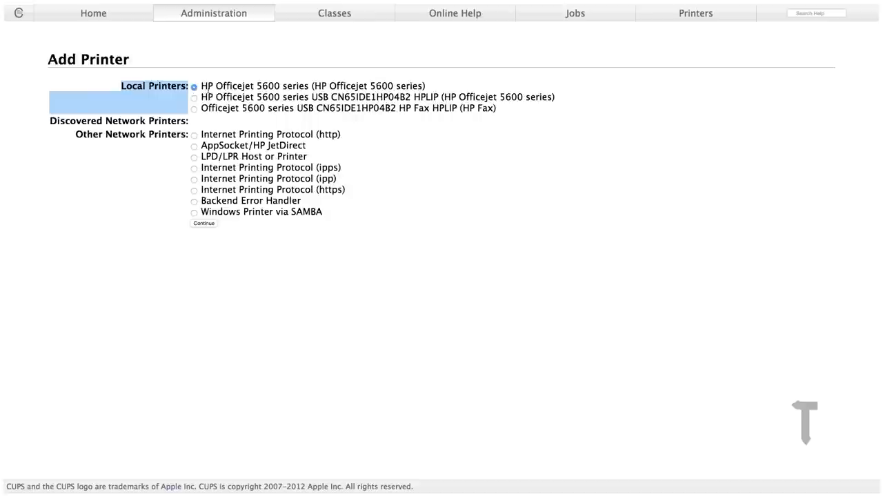
click(204, 223)
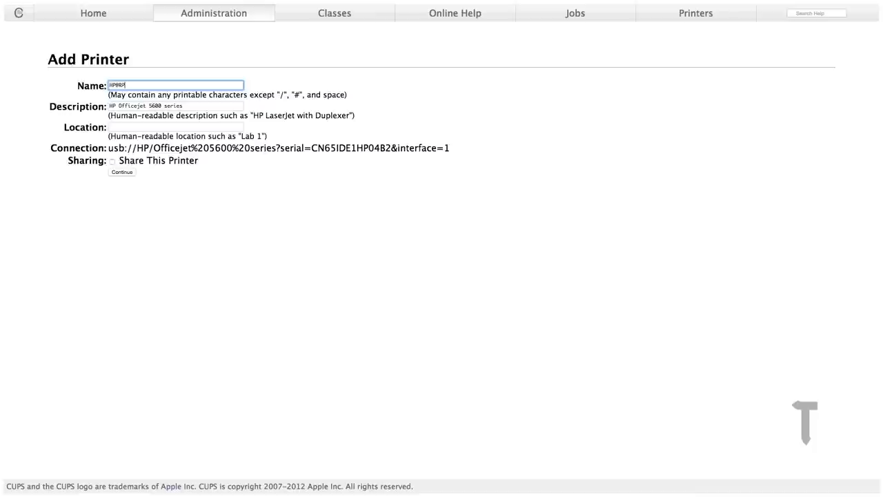
Step: Enter location Home, enable sharing for HP@RPi, and submit the printer details
text(S)
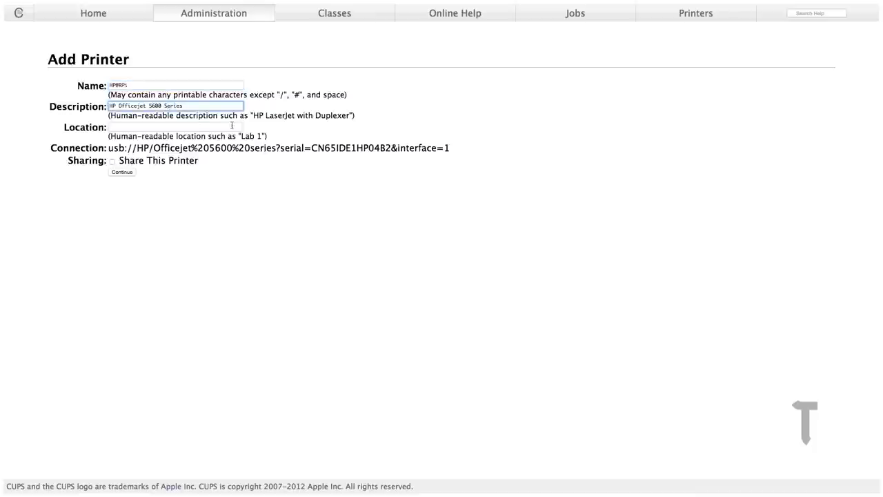
text(Home)
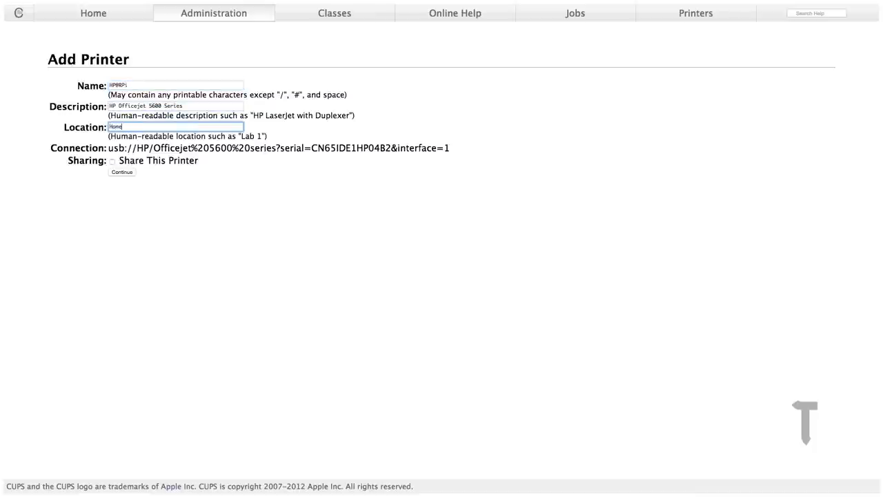
click(112, 161)
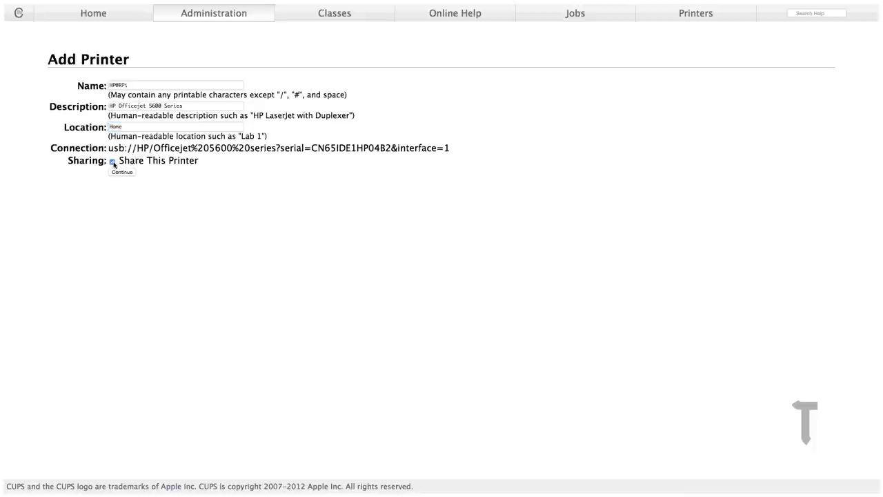
click(112, 160)
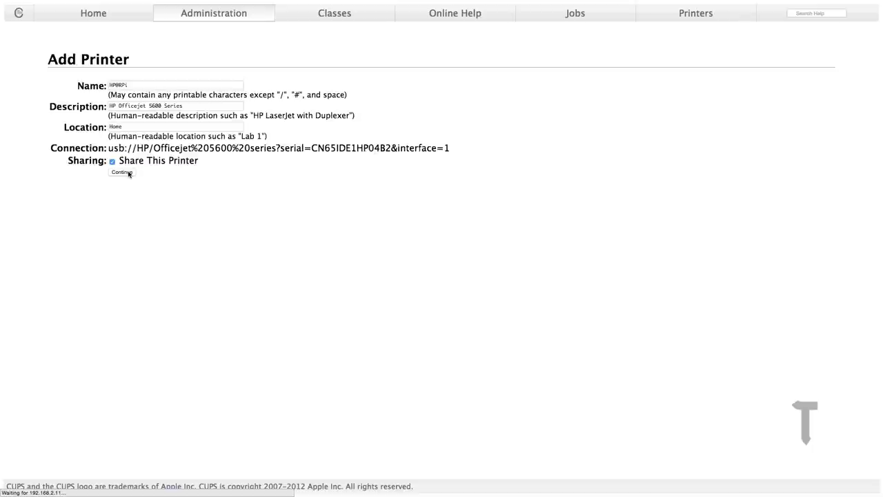
click(121, 172)
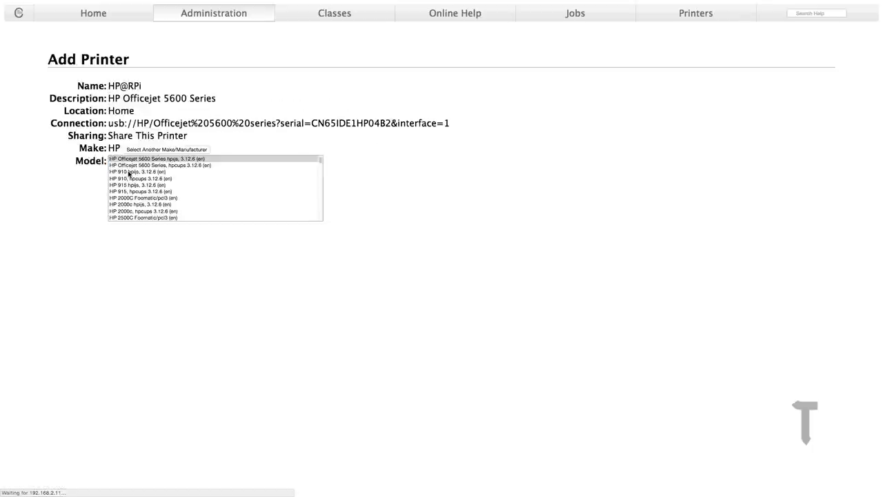
mouse_move(158, 164)
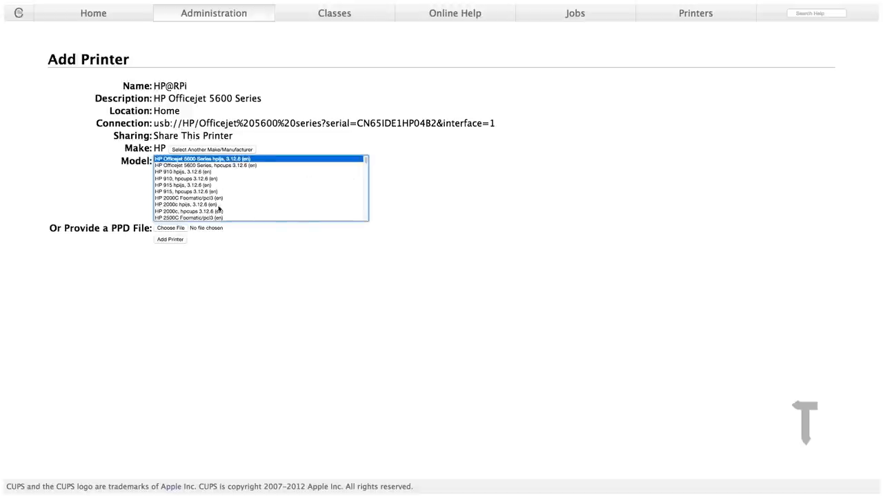
mouse_move(357, 270)
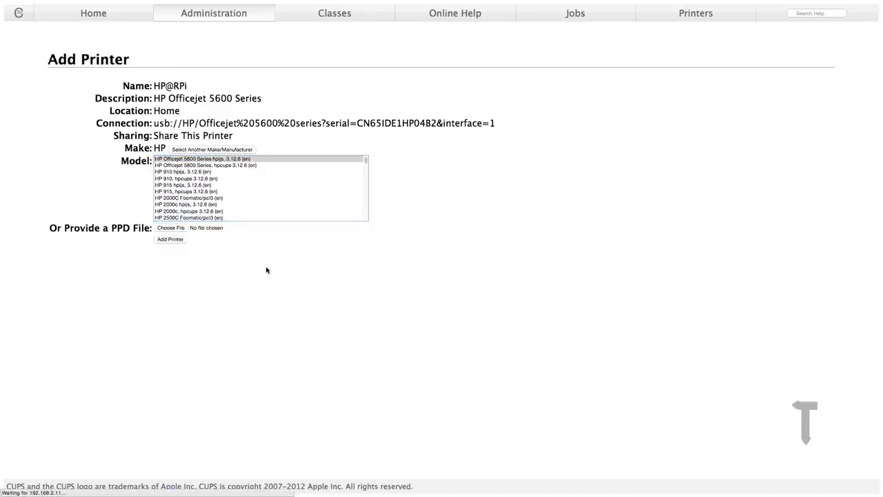
Step: Add the printer using the selected HP Officejet 5600 Series hpijs driver
click(170, 239)
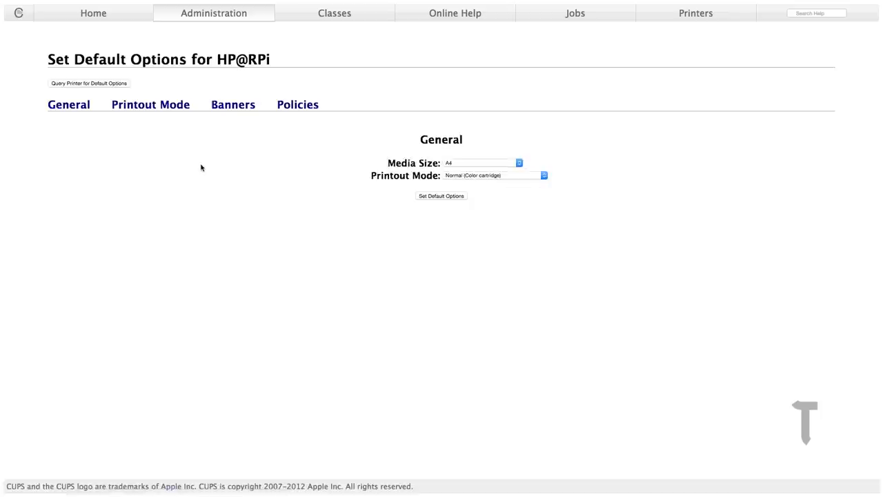
mouse_move(194, 177)
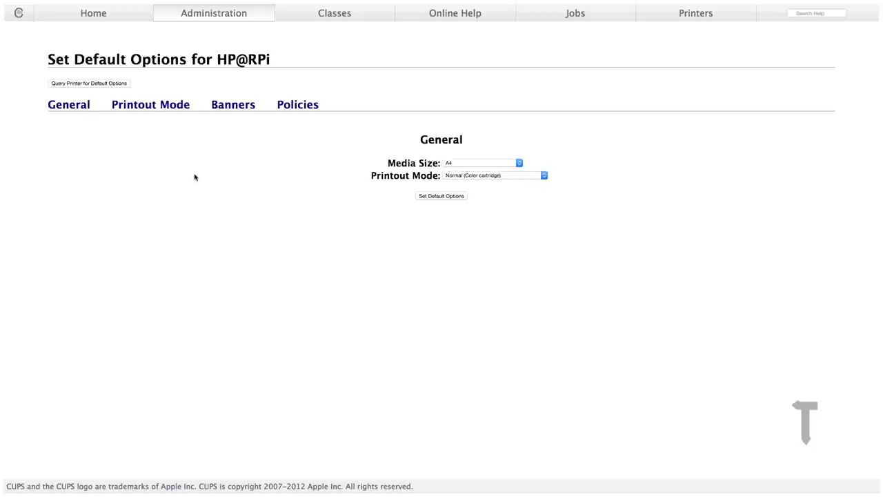
mouse_move(202, 164)
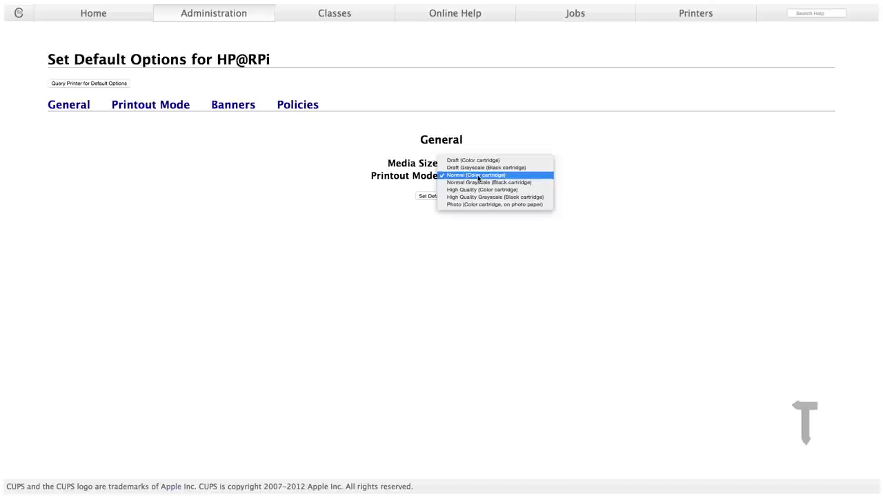
mouse_move(480, 177)
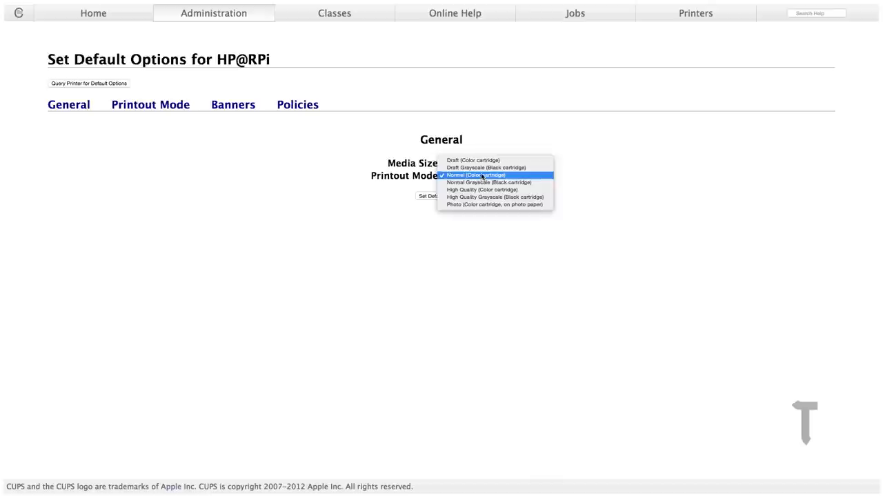
mouse_move(486, 168)
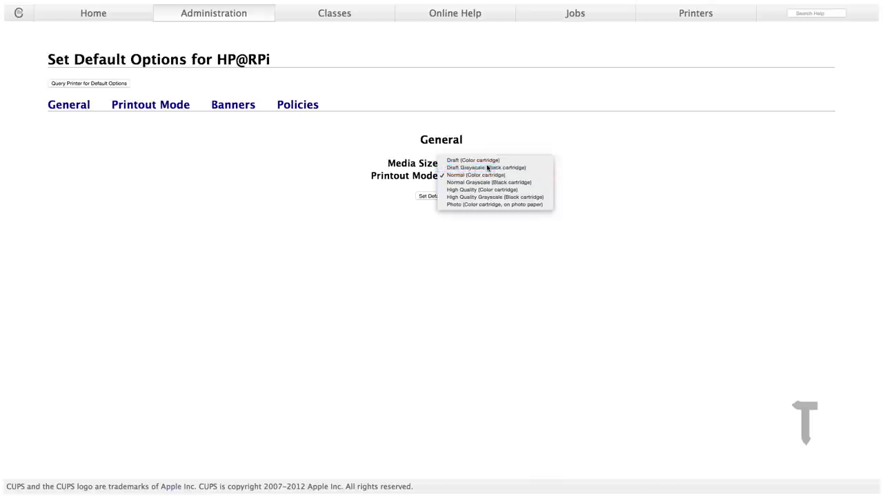
Step: Keep Printout Mode, set the starting banner to confidential, and save the defaults
click(485, 167)
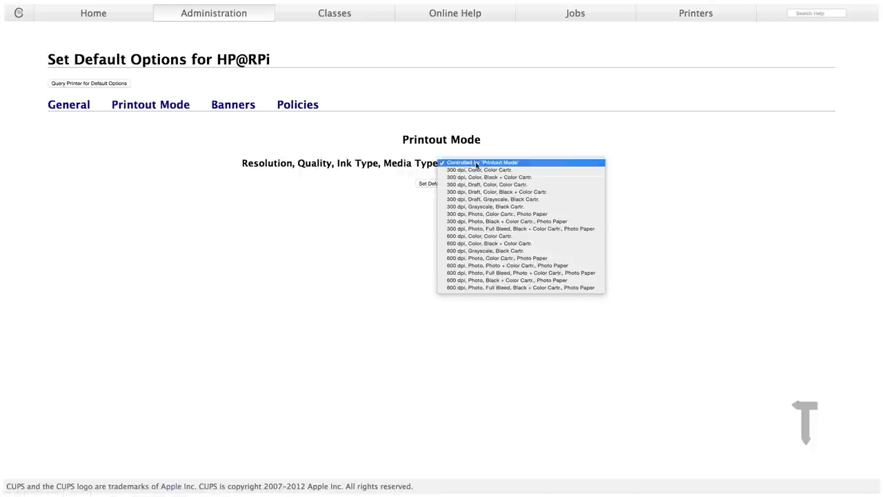
mouse_move(296, 190)
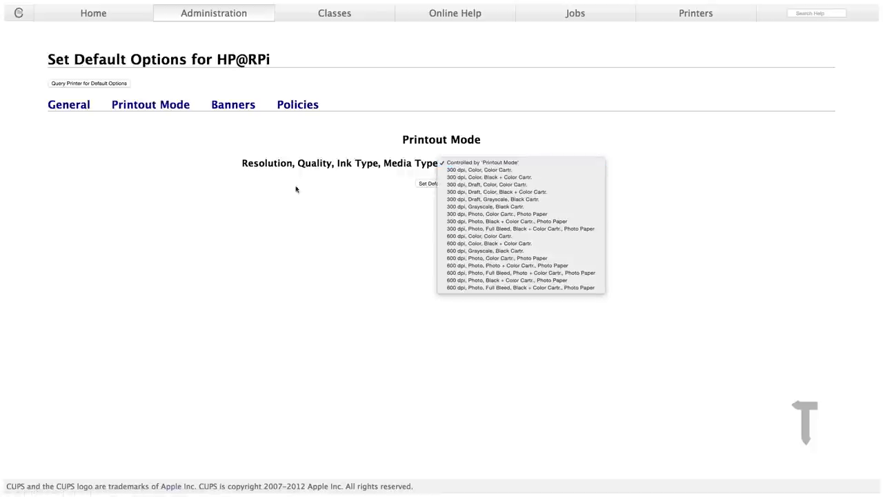
click(481, 163)
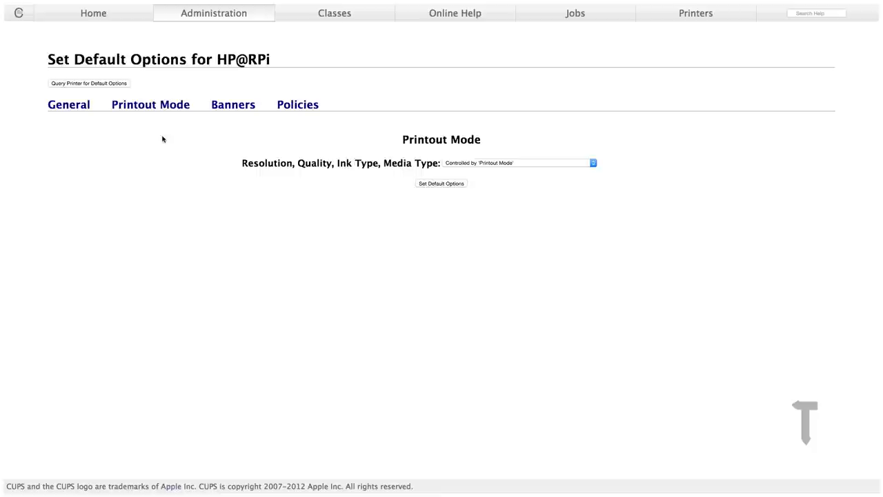
mouse_move(239, 127)
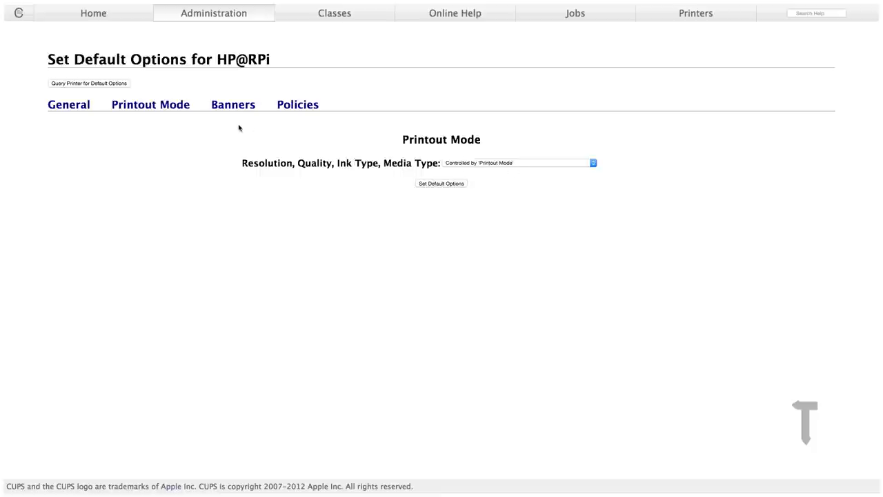
click(233, 104)
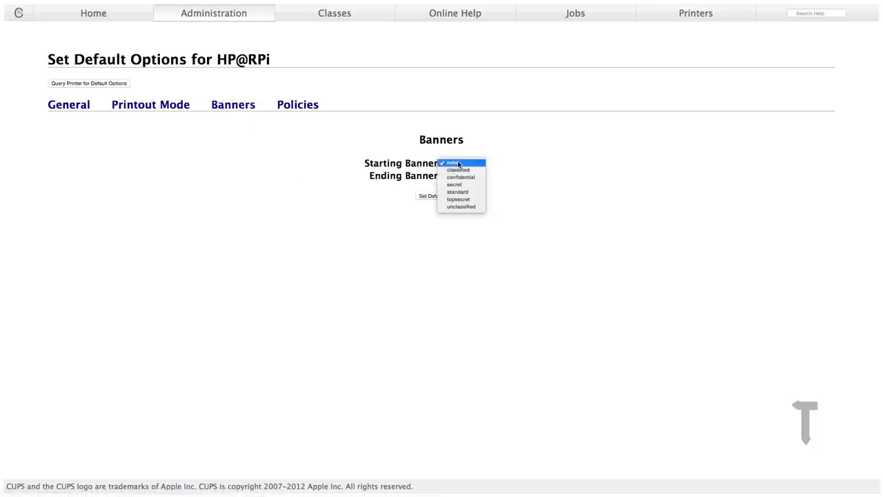
mouse_move(454, 184)
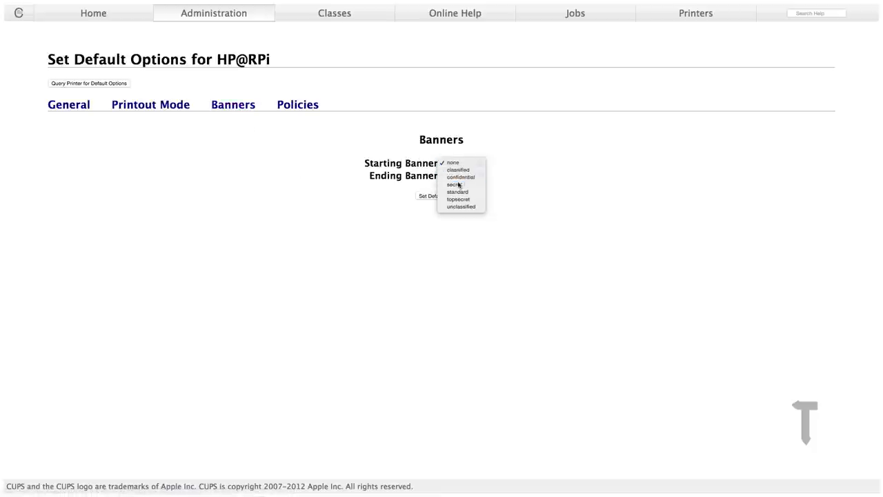
click(460, 176)
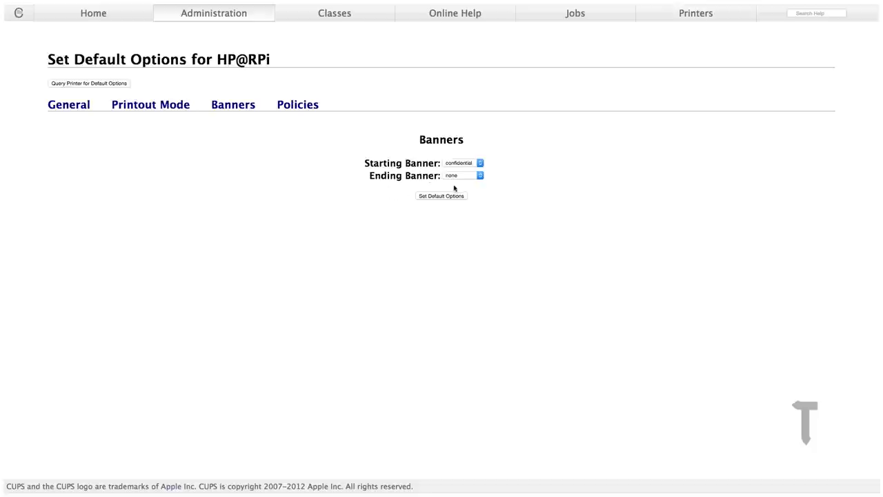
click(297, 104)
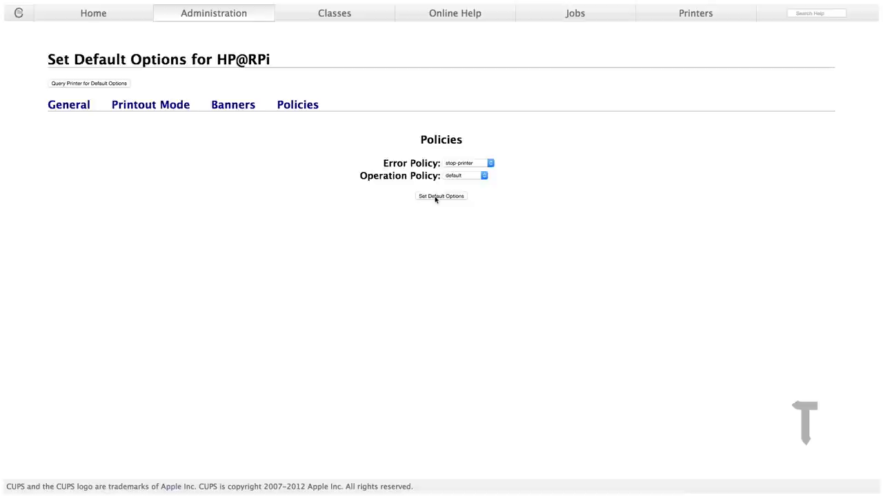
click(441, 196)
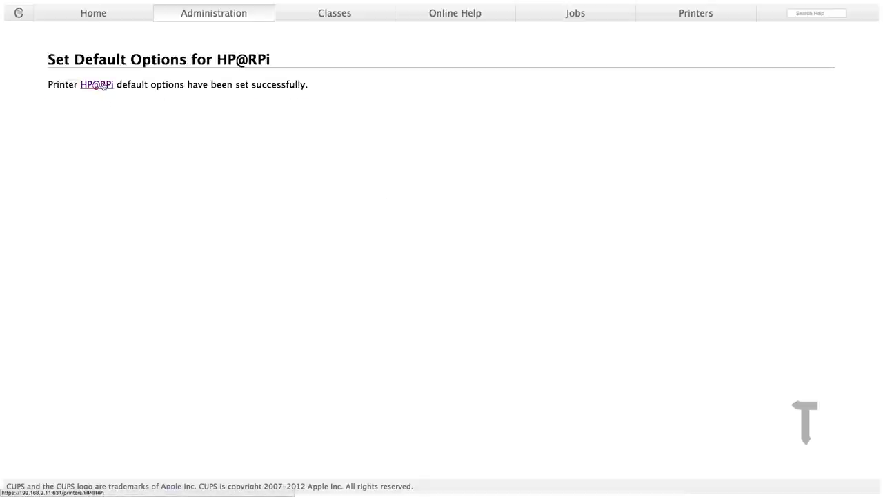
Step: Print a test page on HP@RPi from its Maintenance menu
click(96, 85)
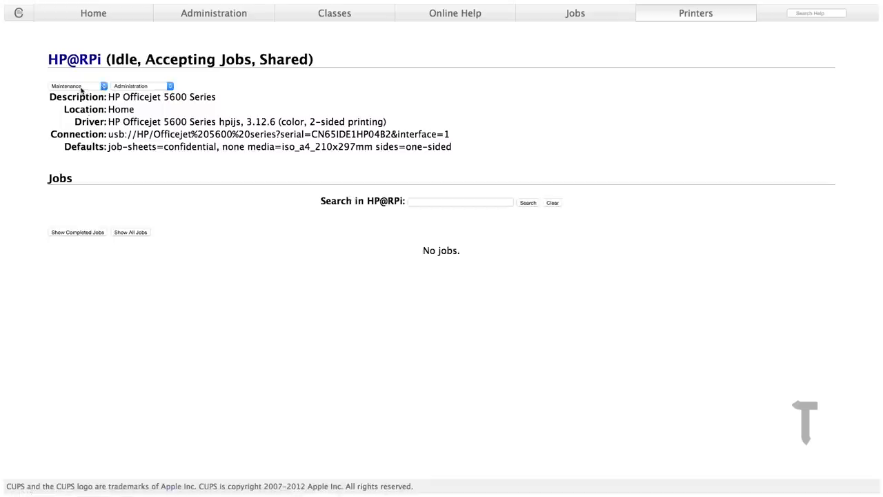
click(74, 86)
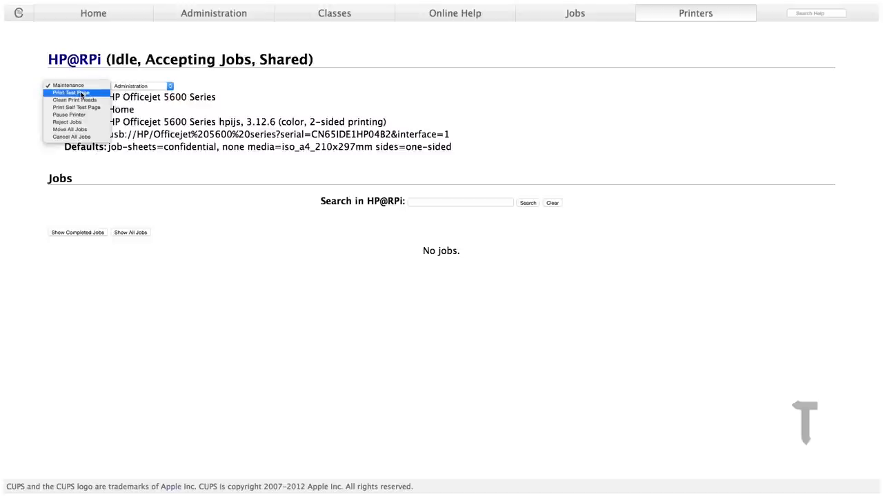
click(76, 92)
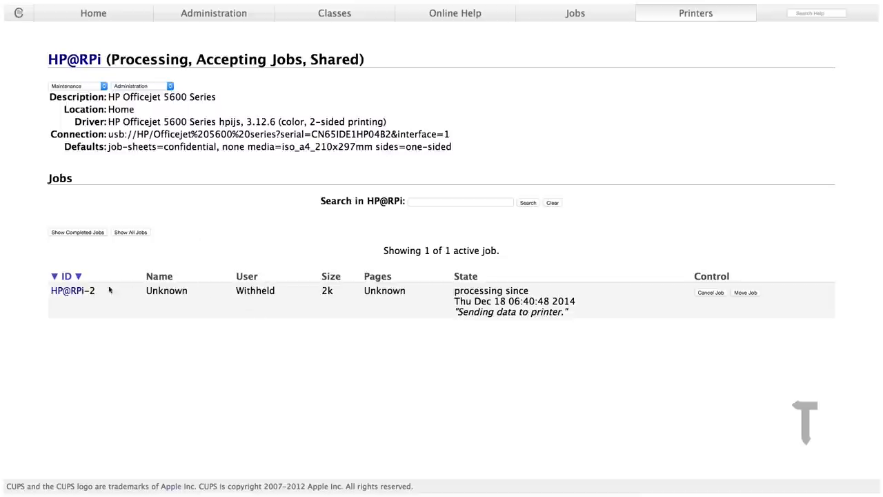
mouse_move(274, 236)
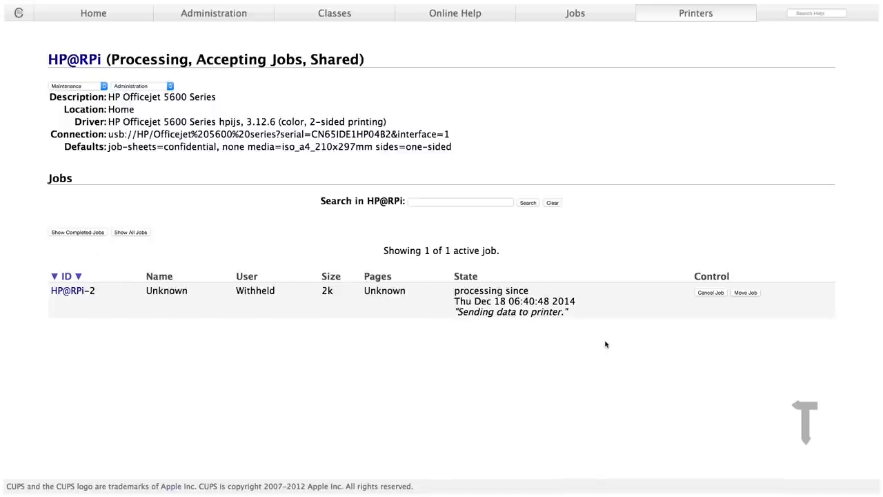
mouse_move(744, 296)
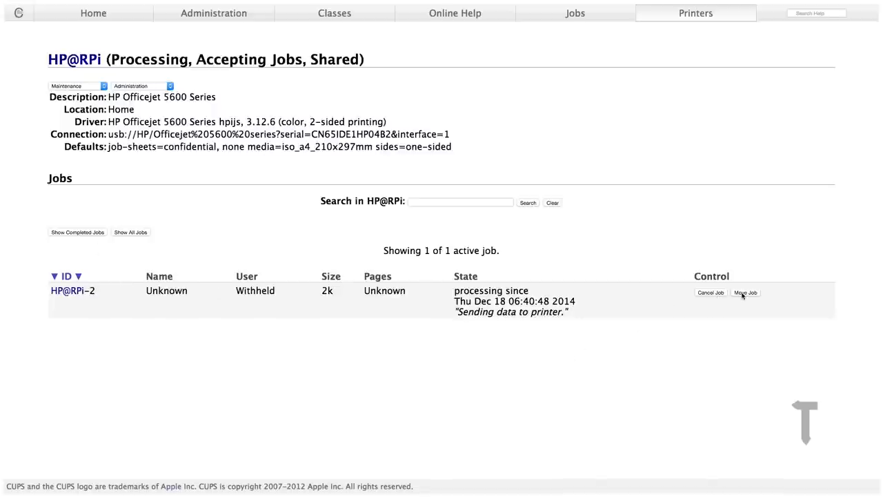
mouse_move(743, 317)
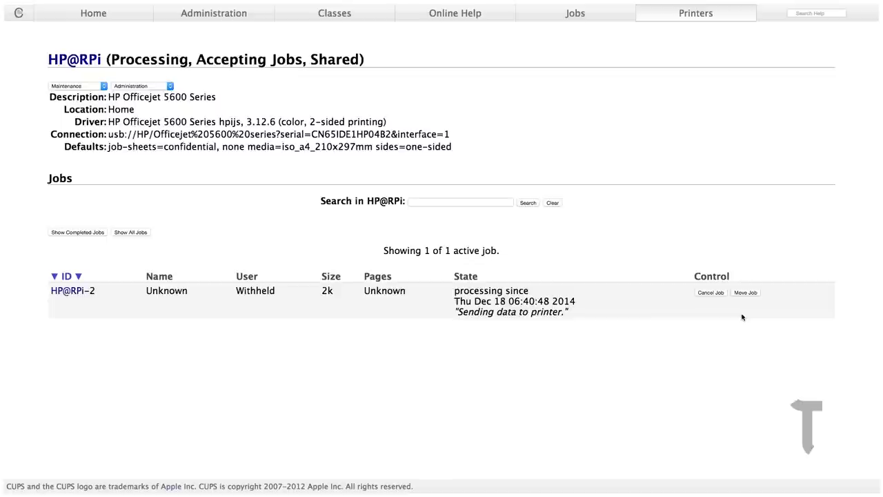
Step: Close the CUPS job page browser window, returning to the Mac desktop
click(710, 291)
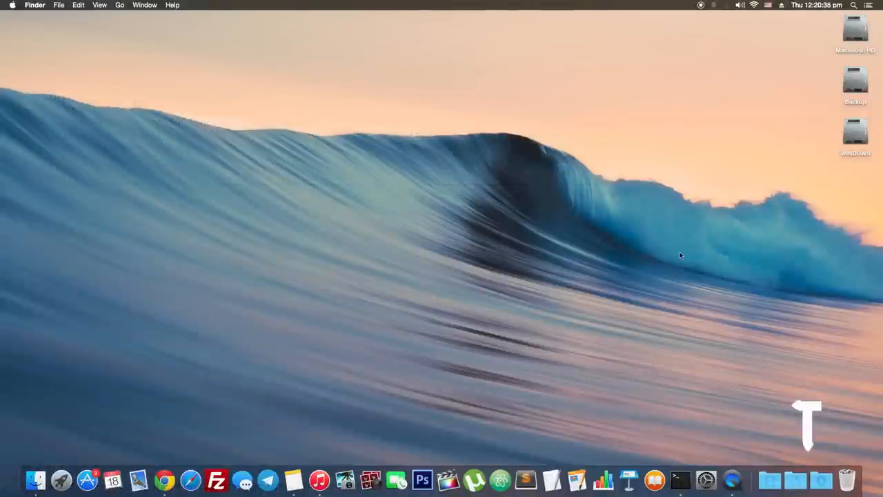
Step: Add HP Officejet 5600 Series @ raspberrypi from Nearby Printers in Printers & Scanners
click(706, 480)
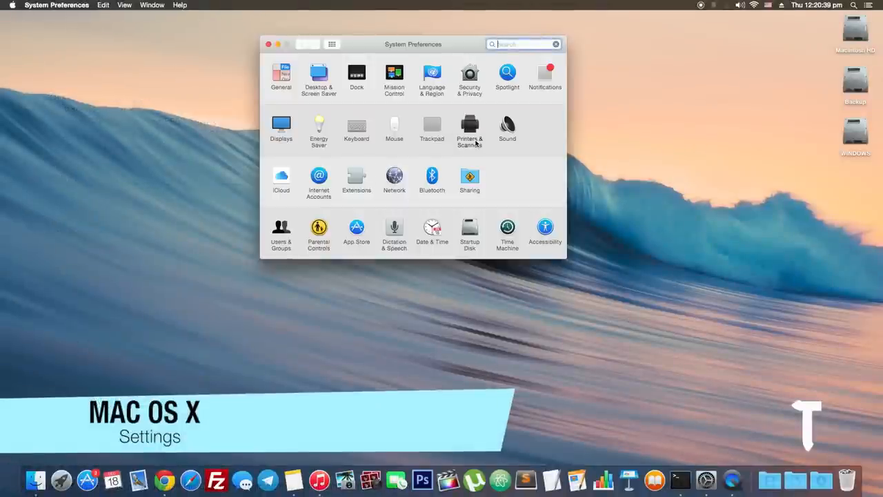
click(469, 128)
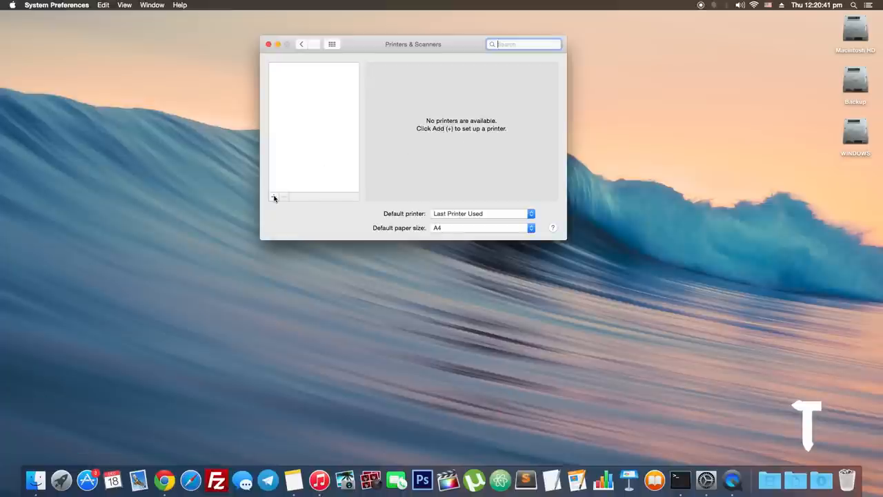
click(274, 196)
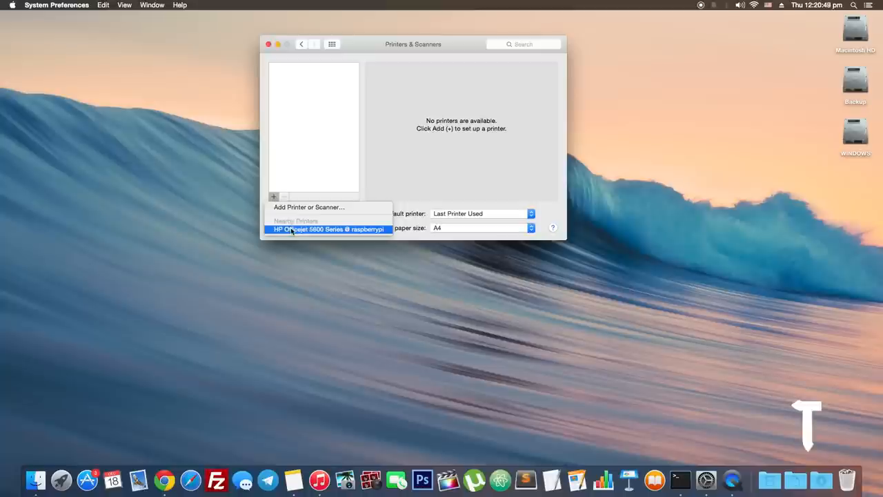
click(329, 229)
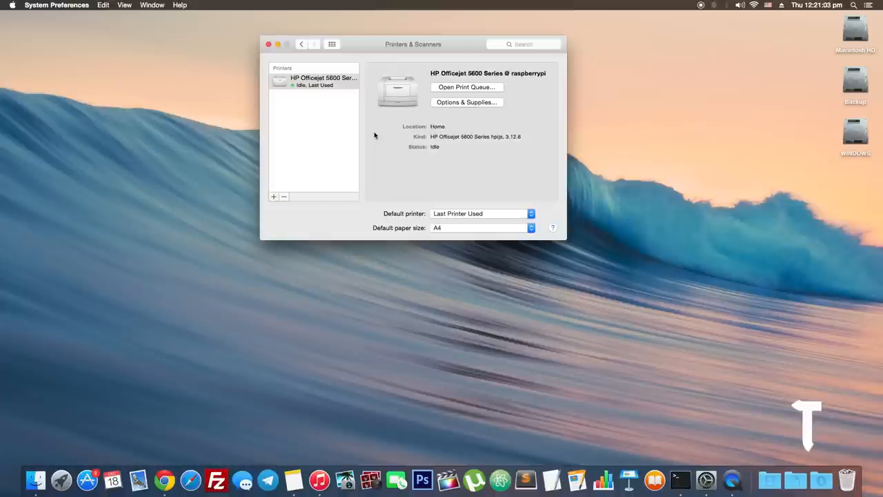
mouse_move(328, 101)
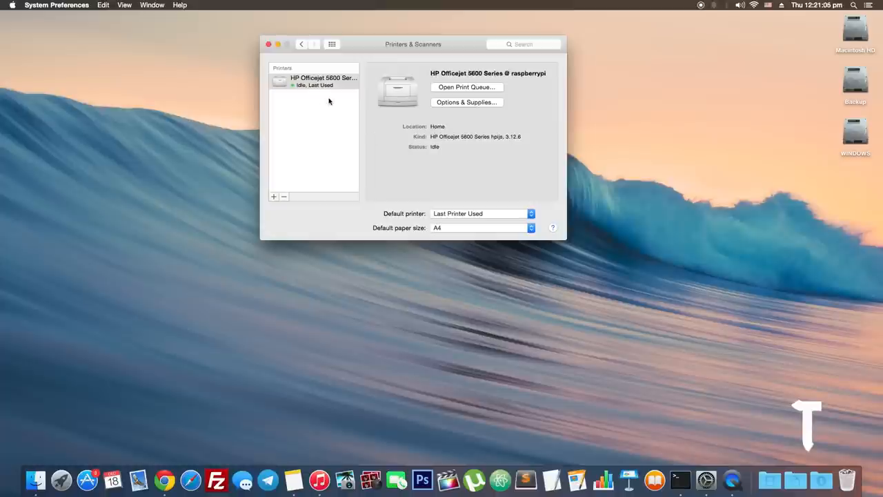
mouse_move(340, 112)
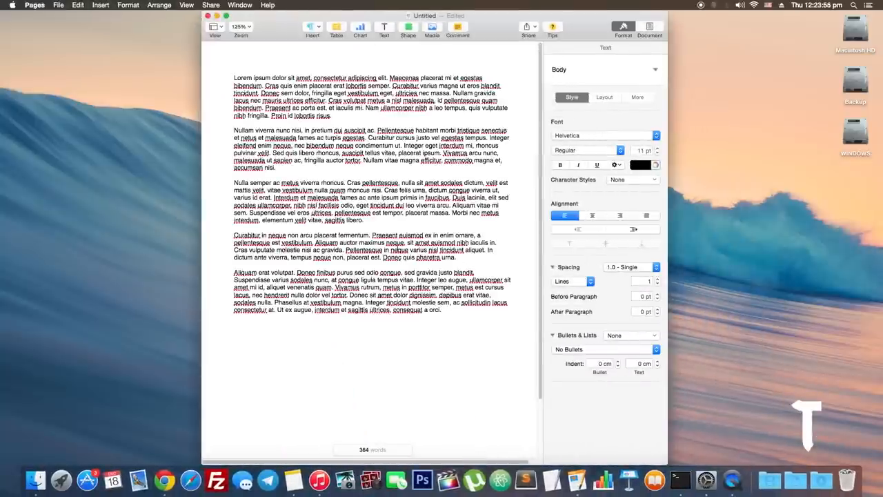
Step: Select HP Officejet 5600 Series @ raspberrypi as the printer in Pages' print dialog
click(58, 5)
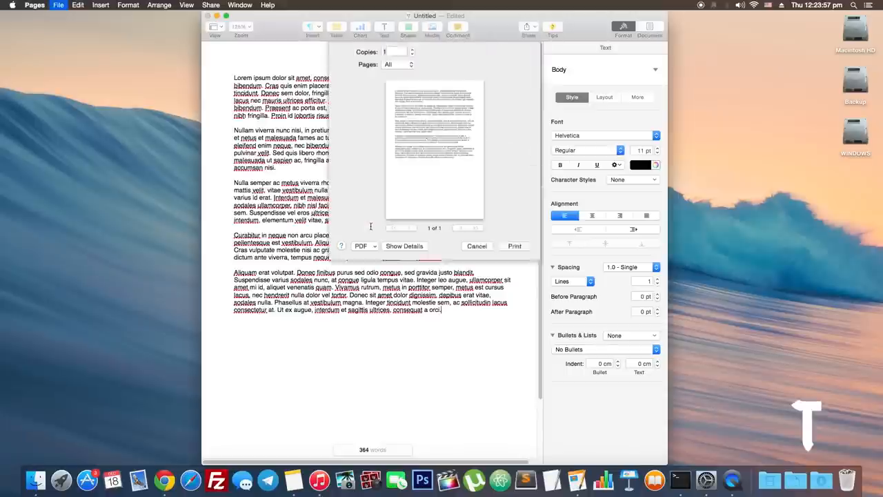
click(441, 57)
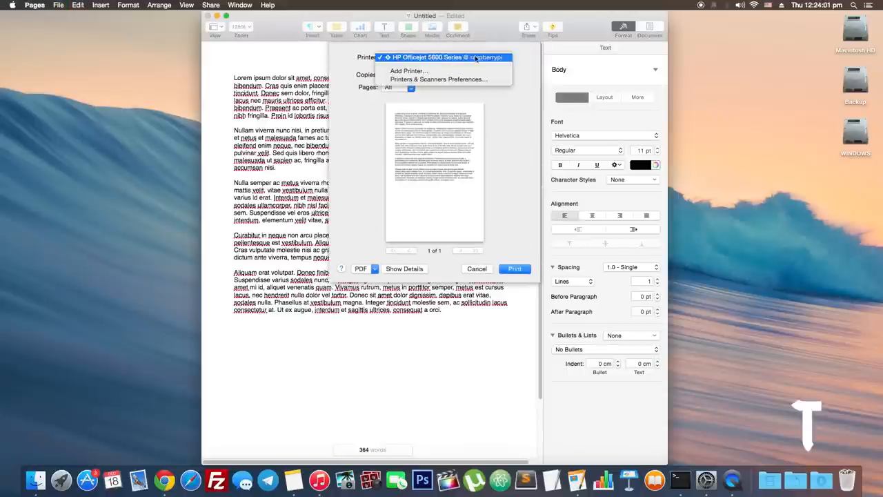
click(435, 57)
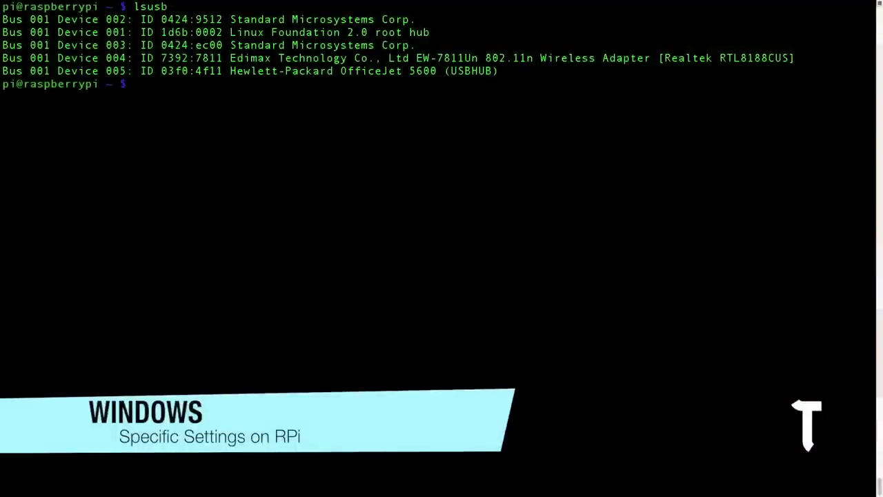
Step: Run 'sudo nano /etc/samba/smb.conf' in Terminal
text(sudo nano)
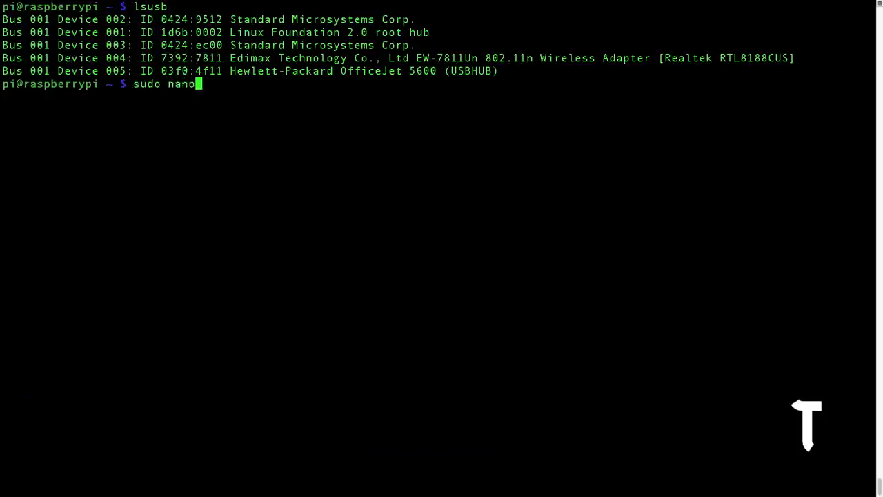
text(/etc/)
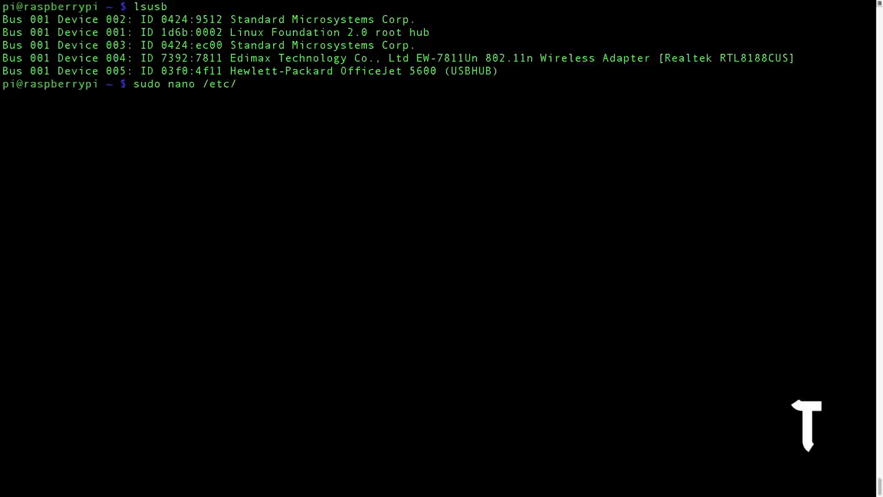
text(sam)
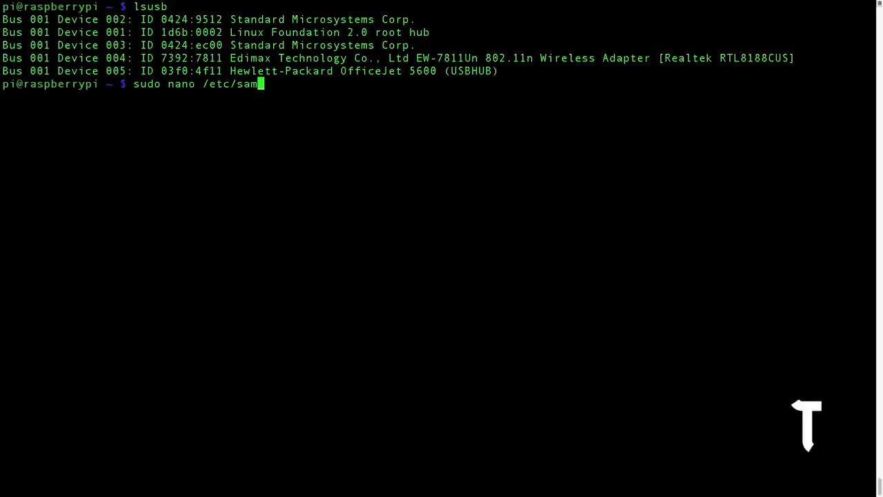
text(ba/)
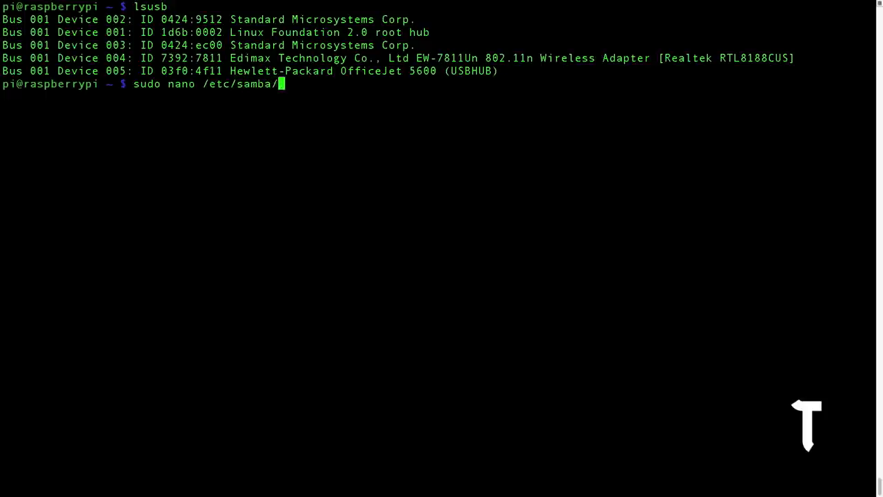
text(smb.conf)
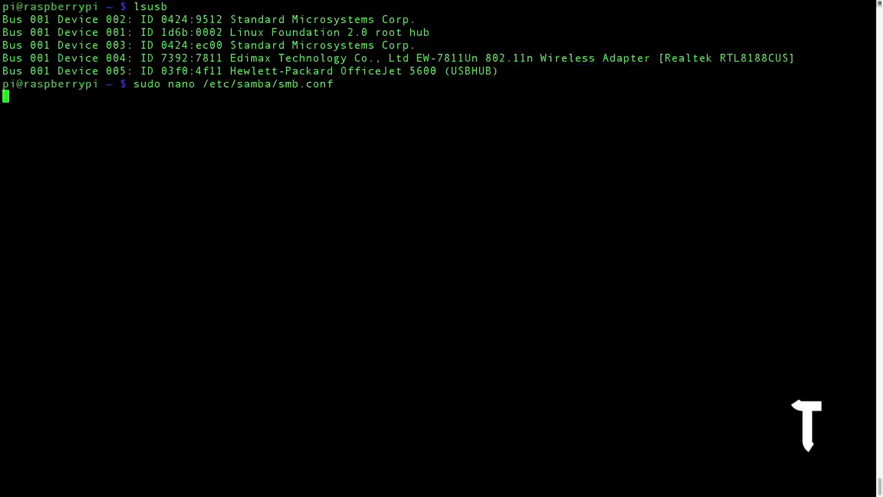
key(Return)
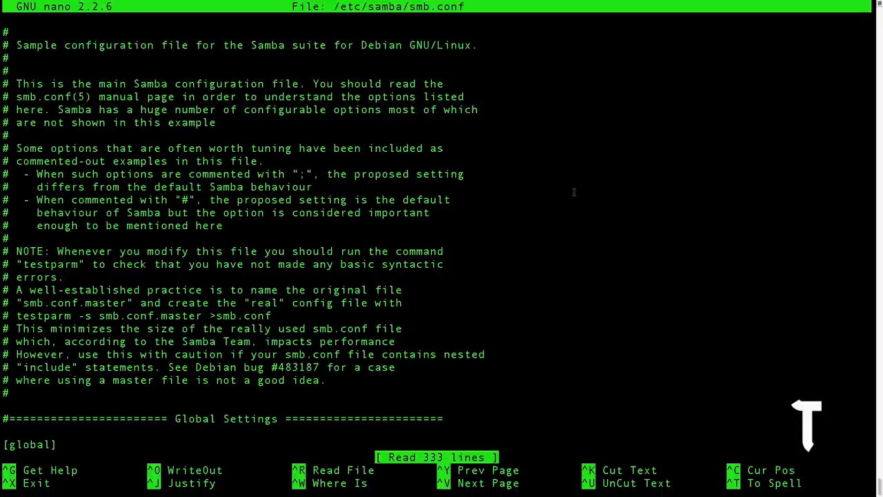
Step: Set wins support to yes in smb.conf, then save and exit nano
scroll(down, 3)
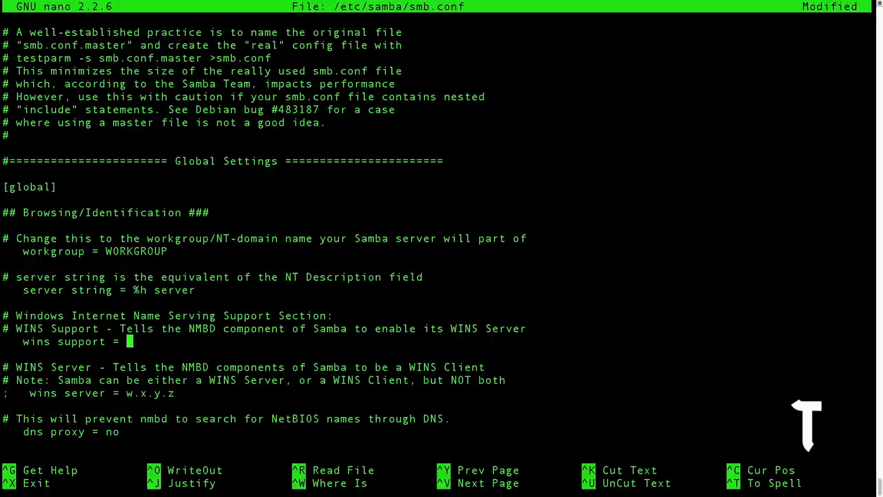
text(yes)
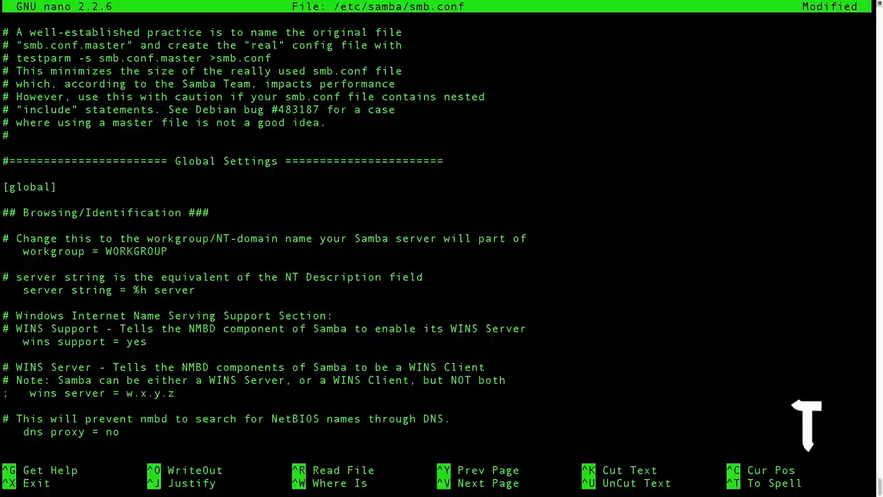
key(ctrl+x)
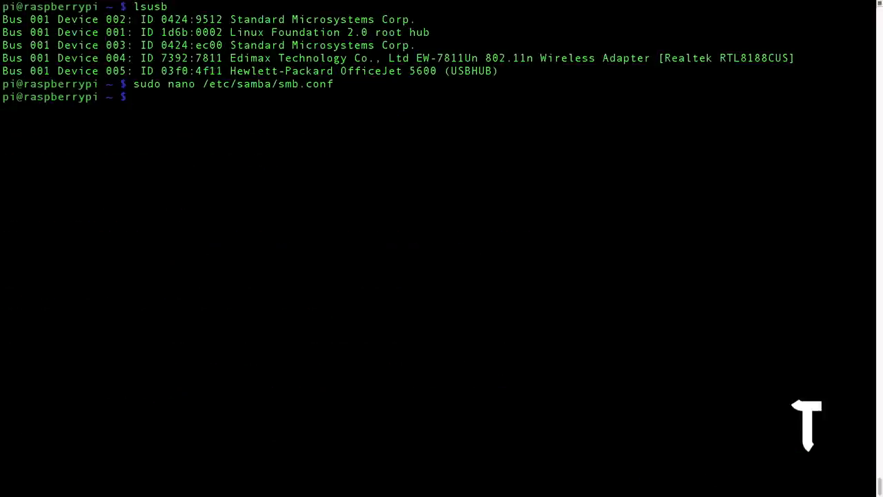
Step: Run 'sudo /etc/init.d/samba restart' in Terminal
text(sudo)
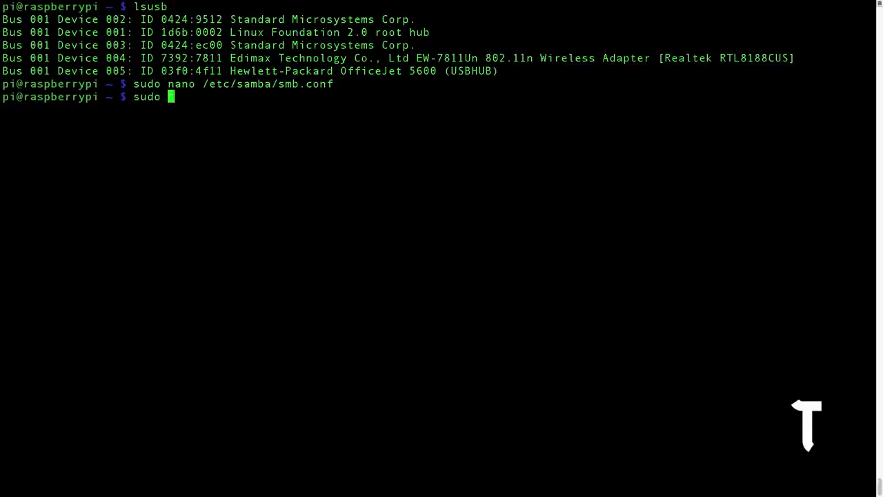
text(/etc/)
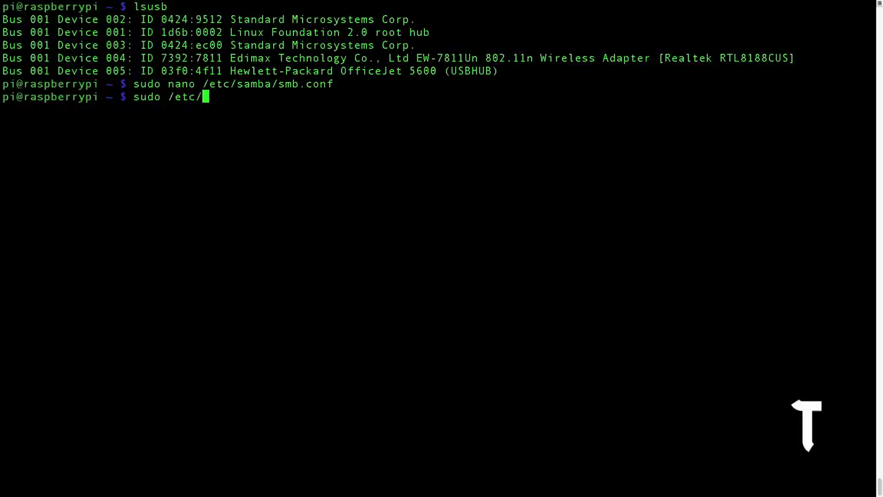
text(init.d/sam)
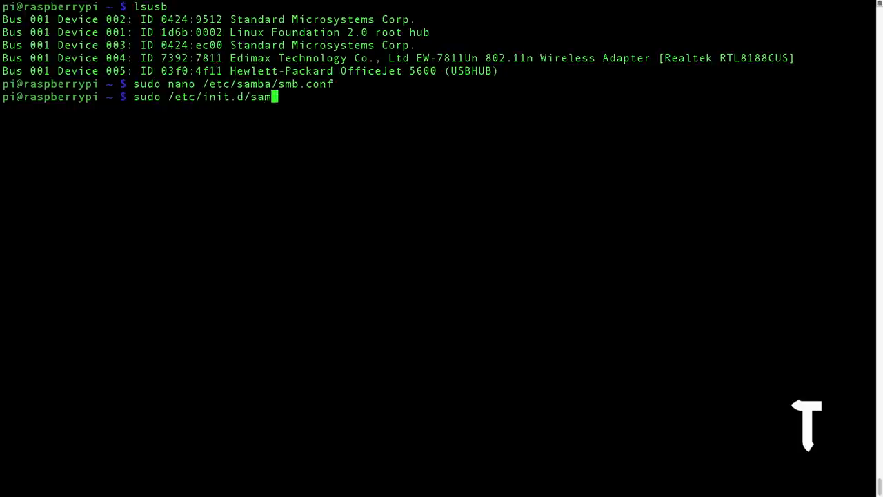
text(ba/)
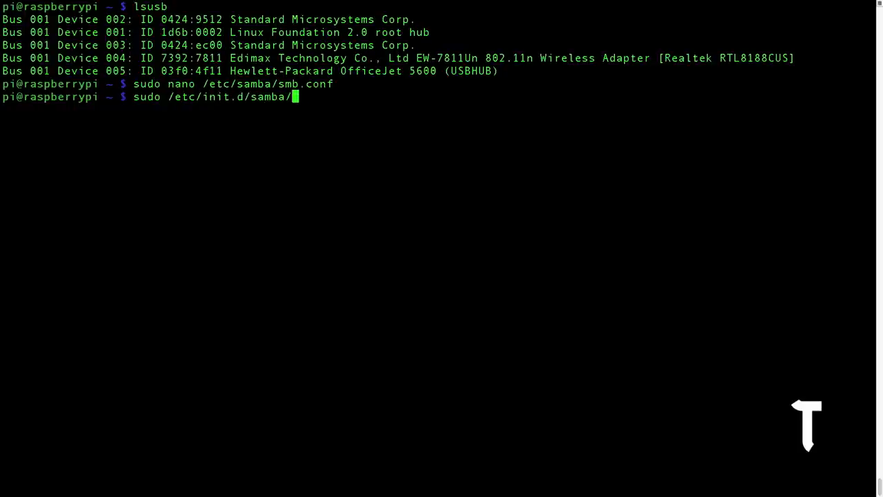
text(restart)
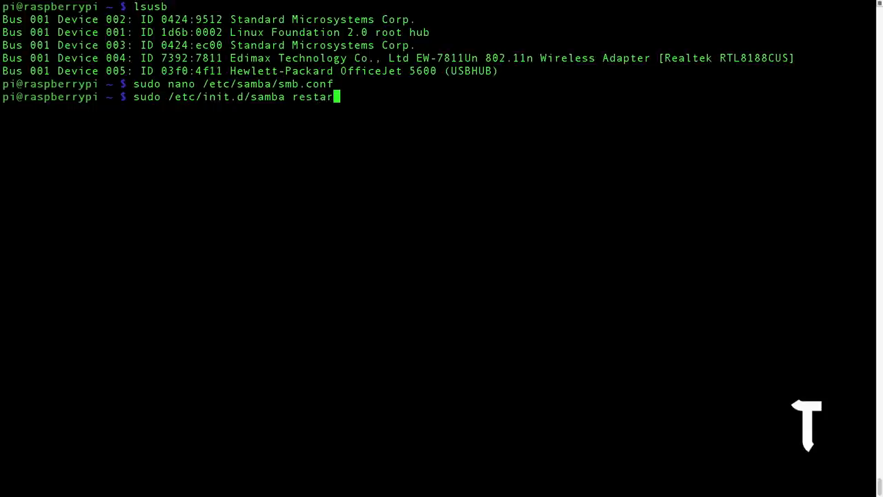
key(Return)
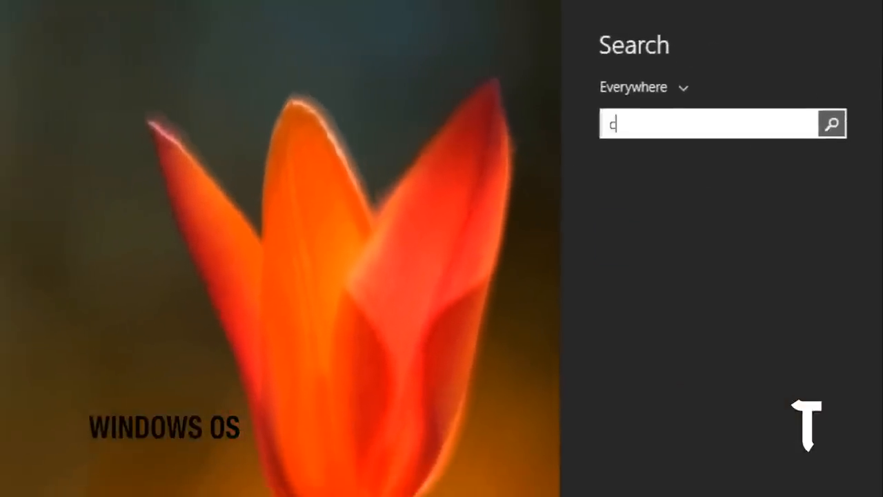
Step: Search for Control Panel and open its Hardware and Sound settings
text(ontrol)
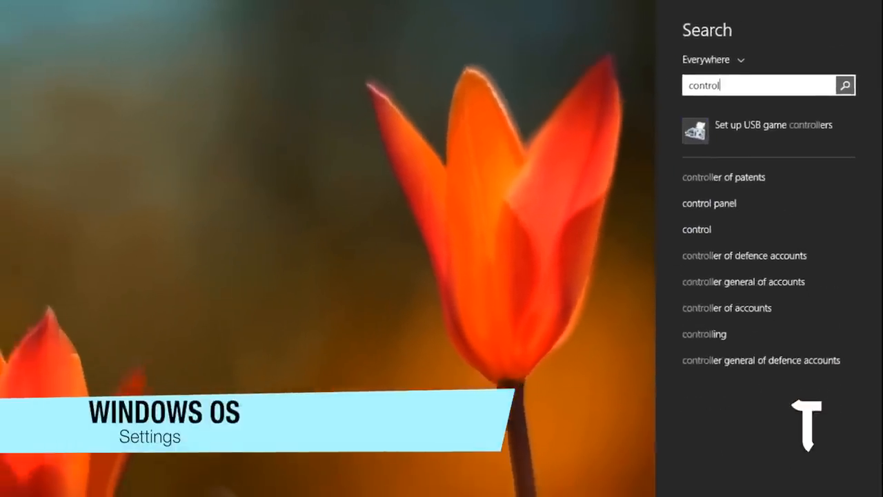
click(708, 203)
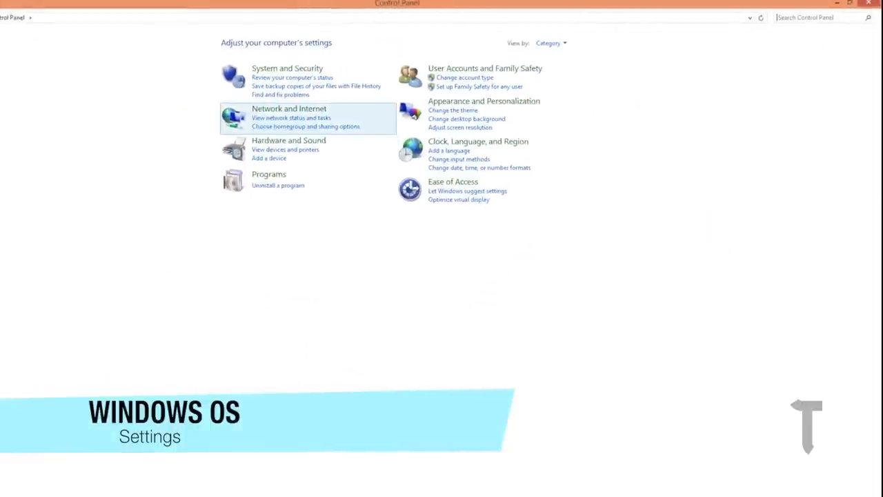
click(288, 140)
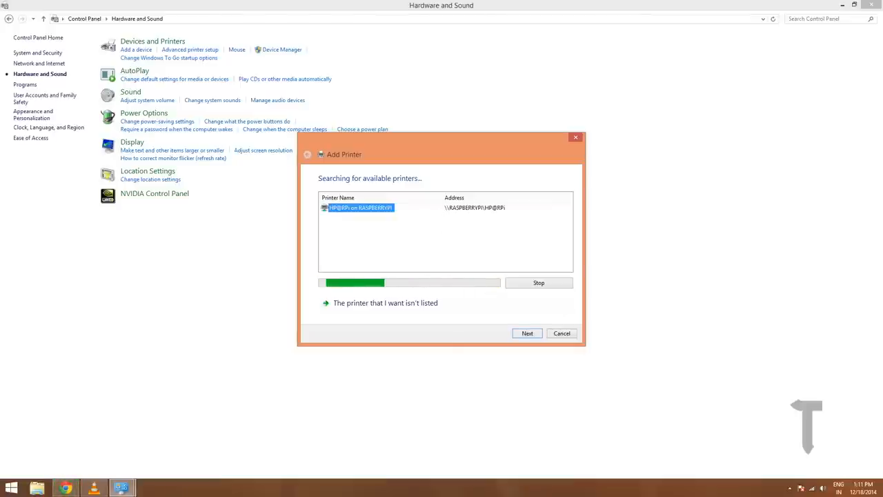
Step: Add HP@RPi on RASPBERRYPI, dismiss 'No driver found', and browse HP's printer drivers
click(527, 334)
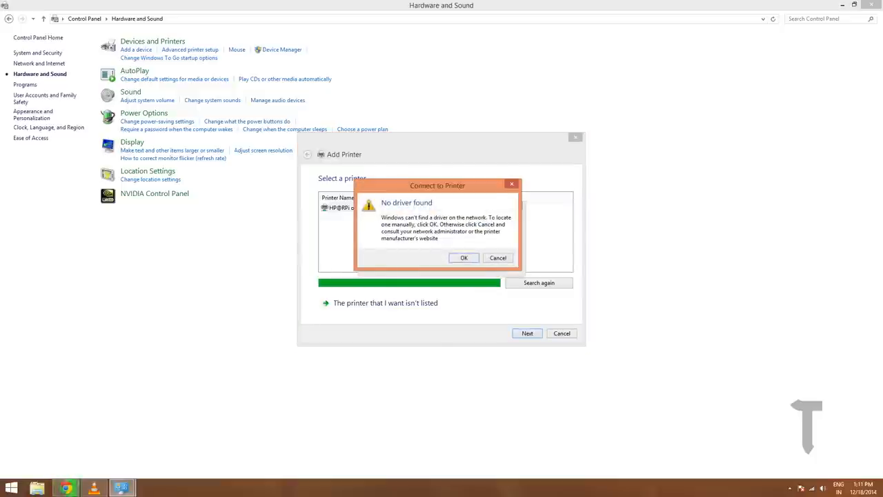
click(464, 257)
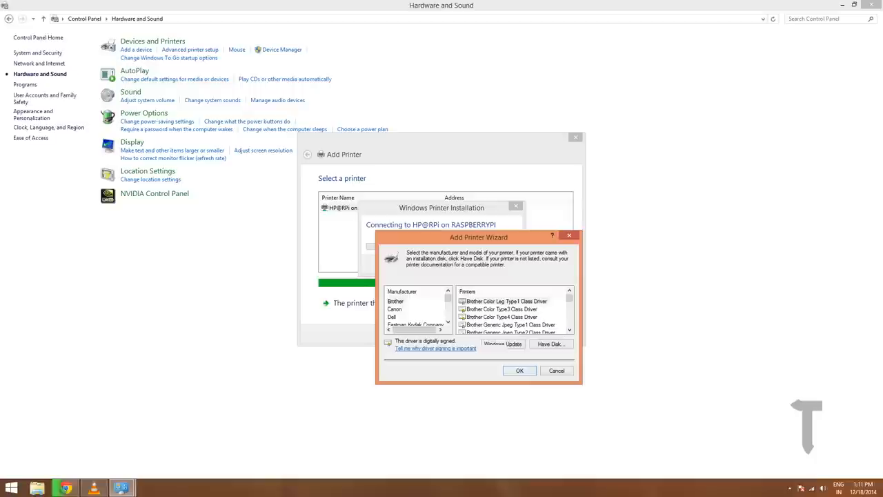
scroll(down, 3)
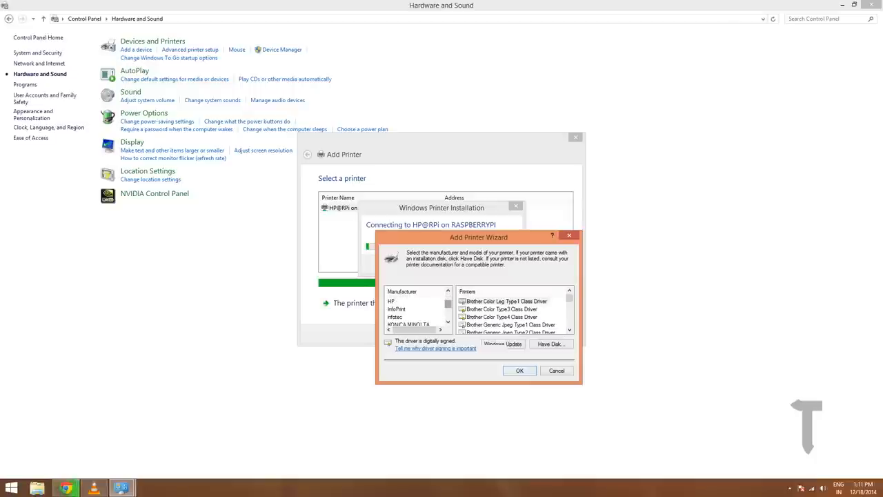
click(391, 302)
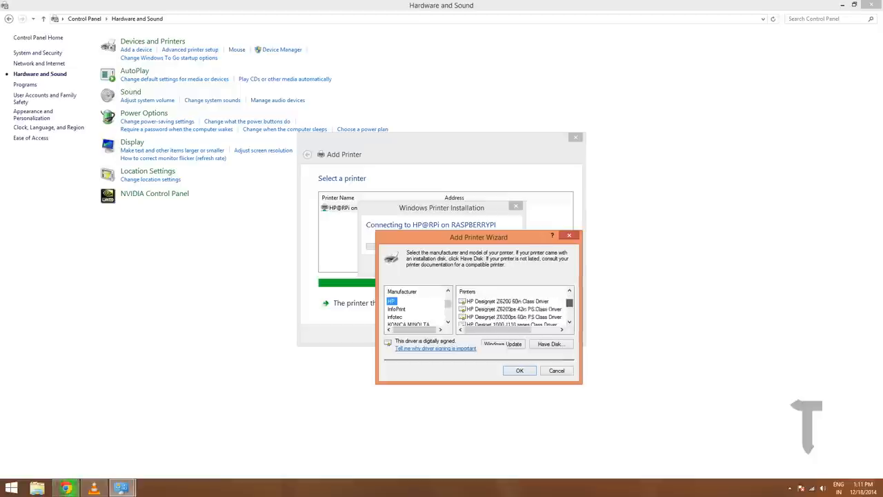
scroll(down, 3)
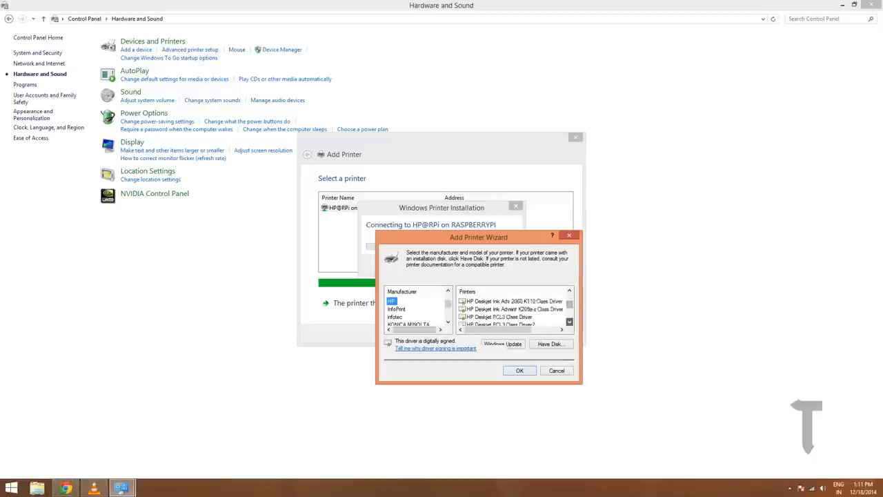
scroll(down, 3)
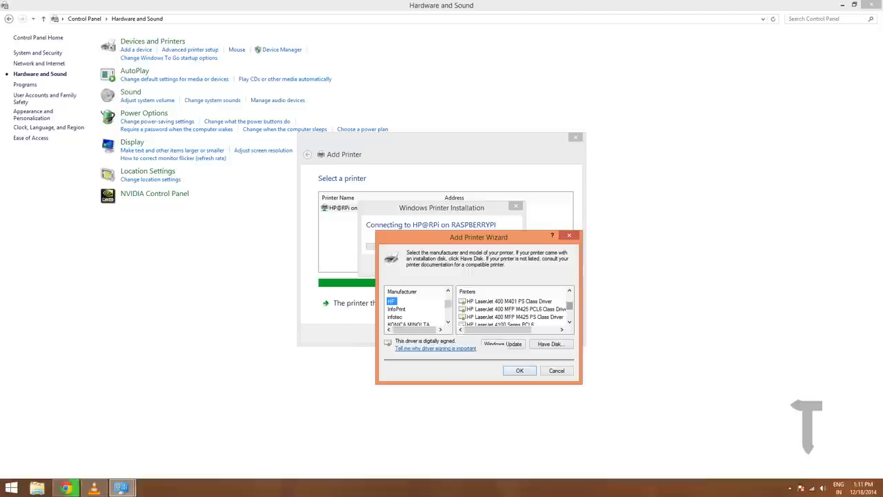
scroll(down, 3)
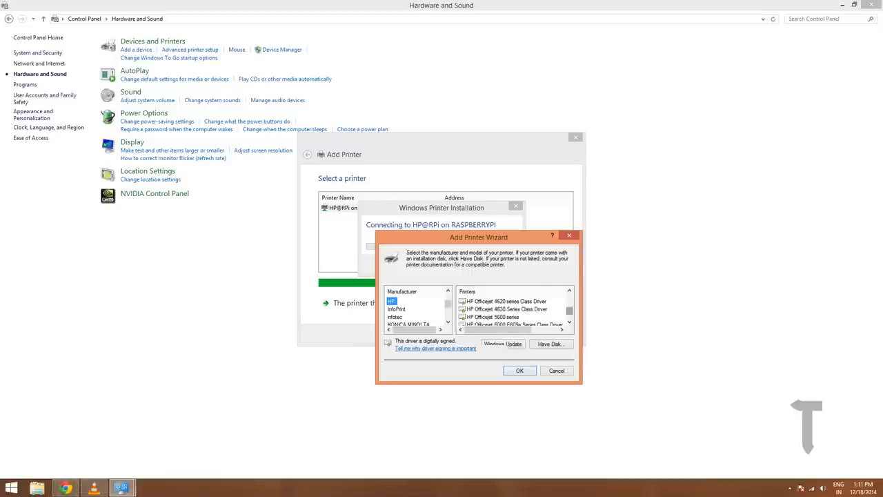
Step: Install HP@RPi with the HP Officejet 5600 series driver, then print the web page
click(492, 316)
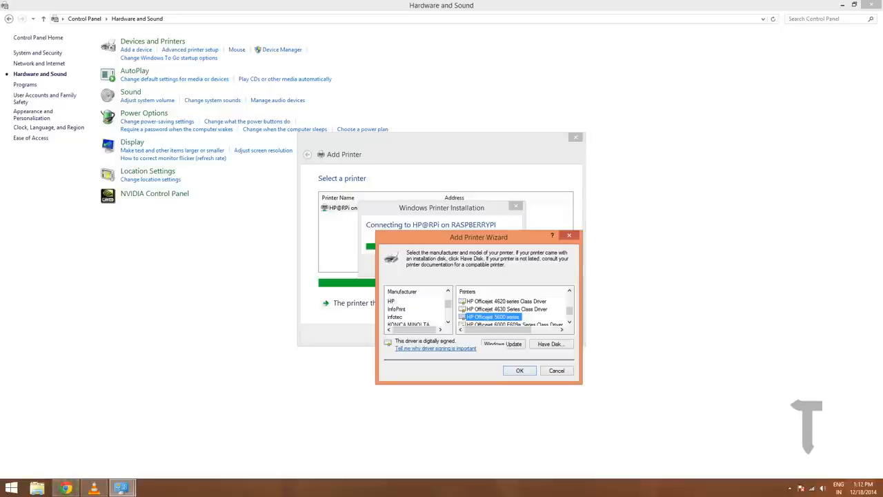
click(519, 371)
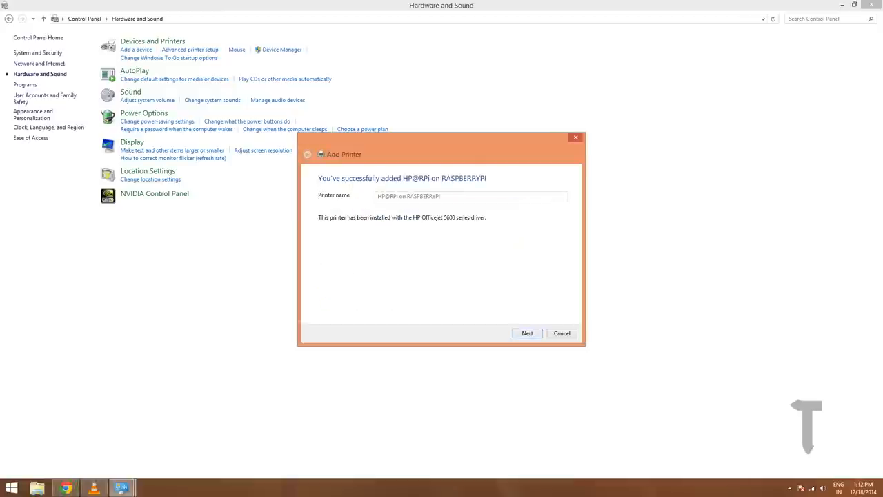
click(527, 333)
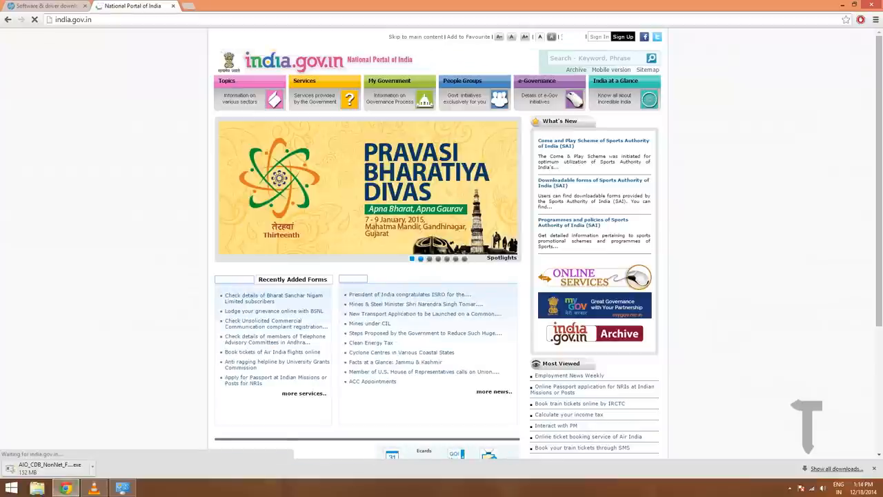
key(ctrl+p)
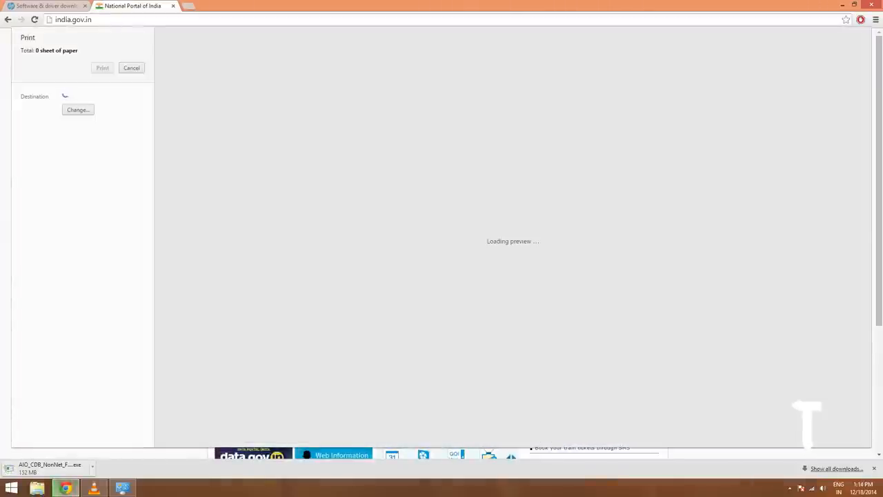